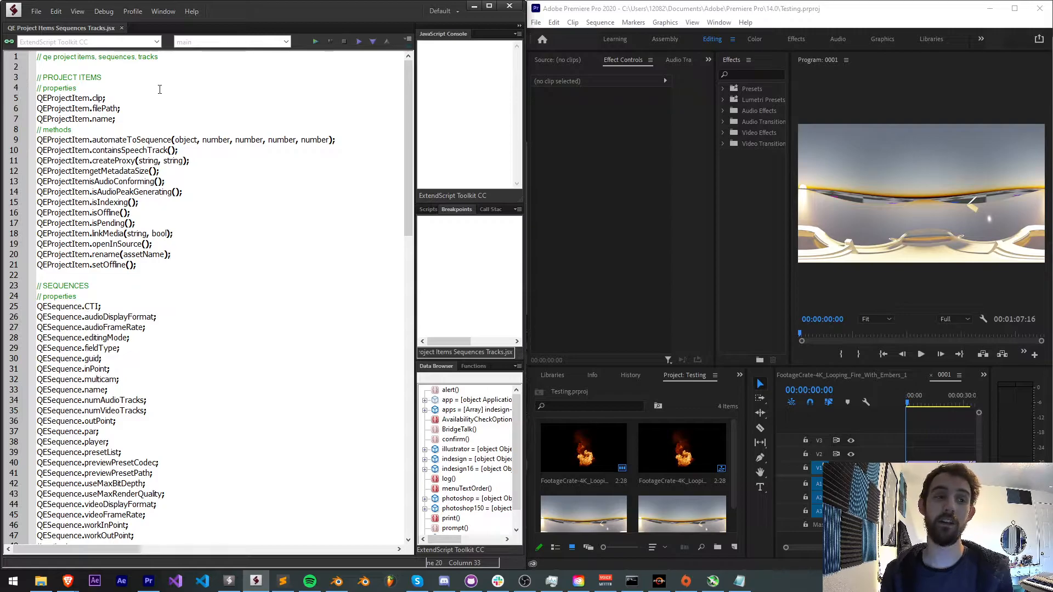
# Step: Scroll through the channel's membership tiers and perks, then return to the QE reference script
pyautogui.scroll(-3)
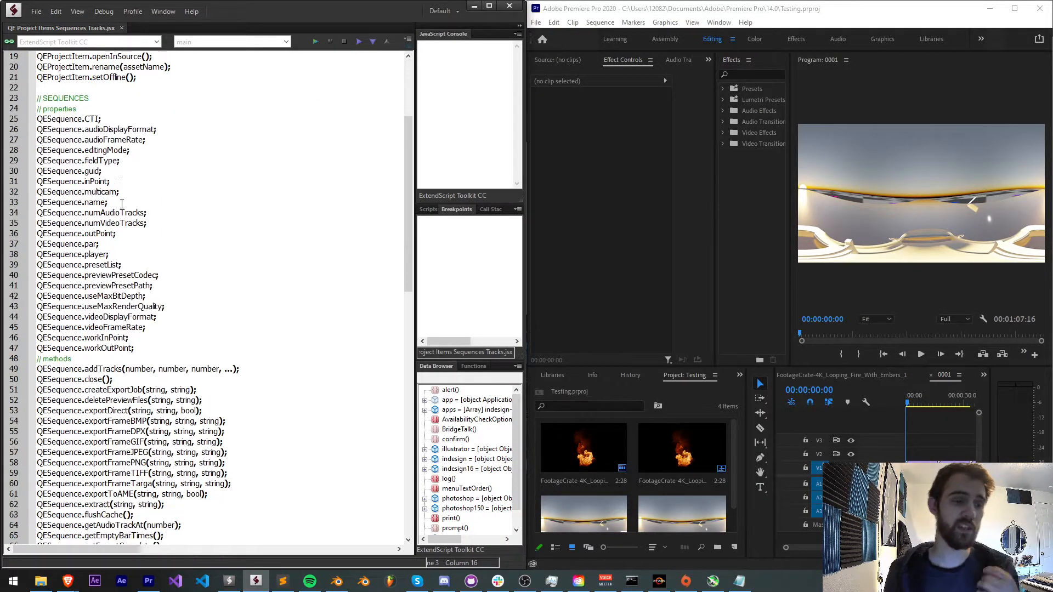
pyautogui.scroll(-3)
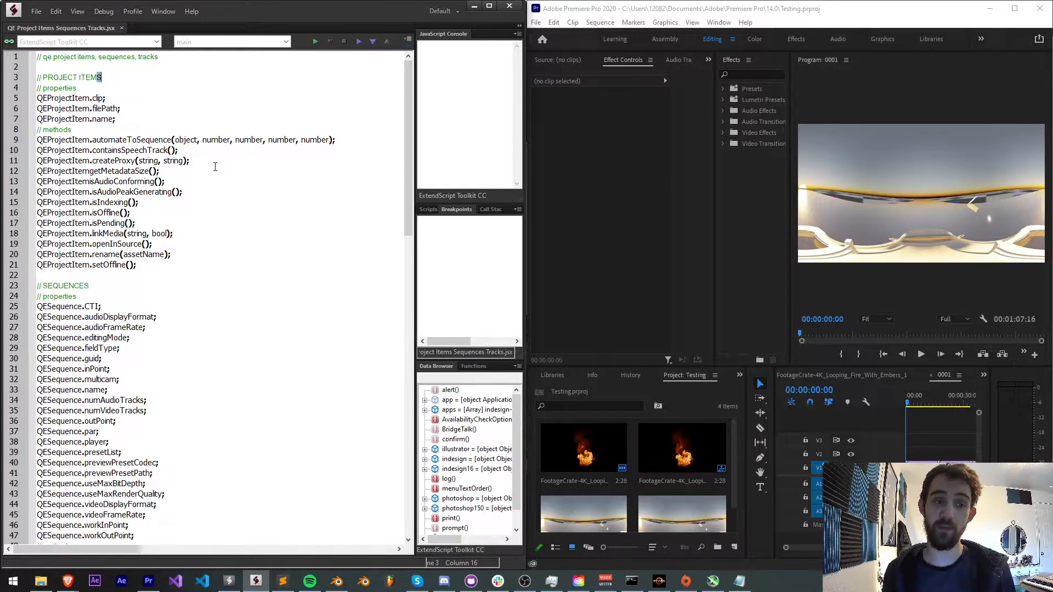
pyautogui.moveTo(225, 188)
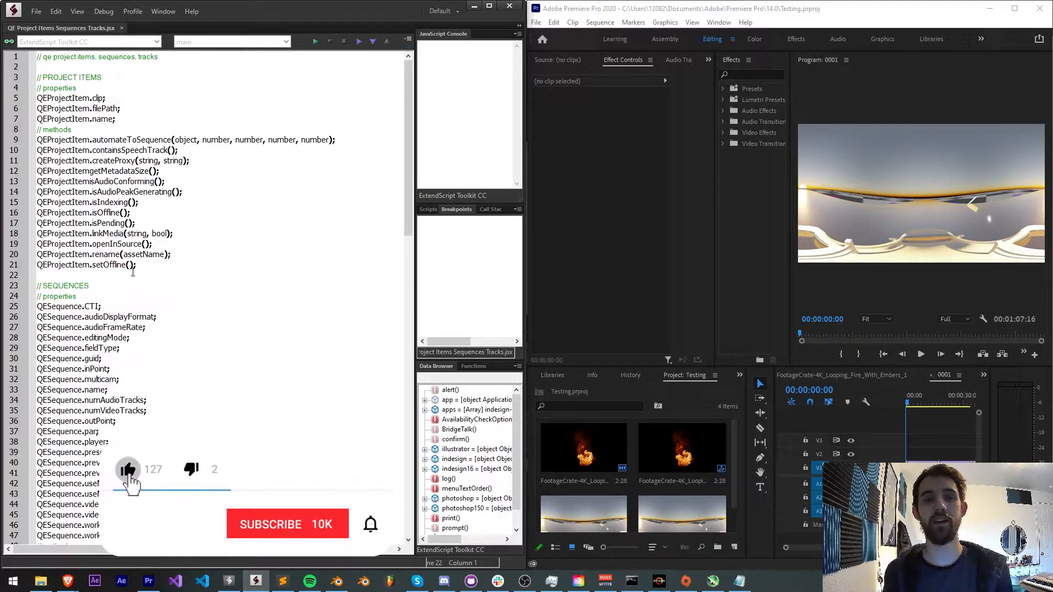
pyautogui.click(271, 524)
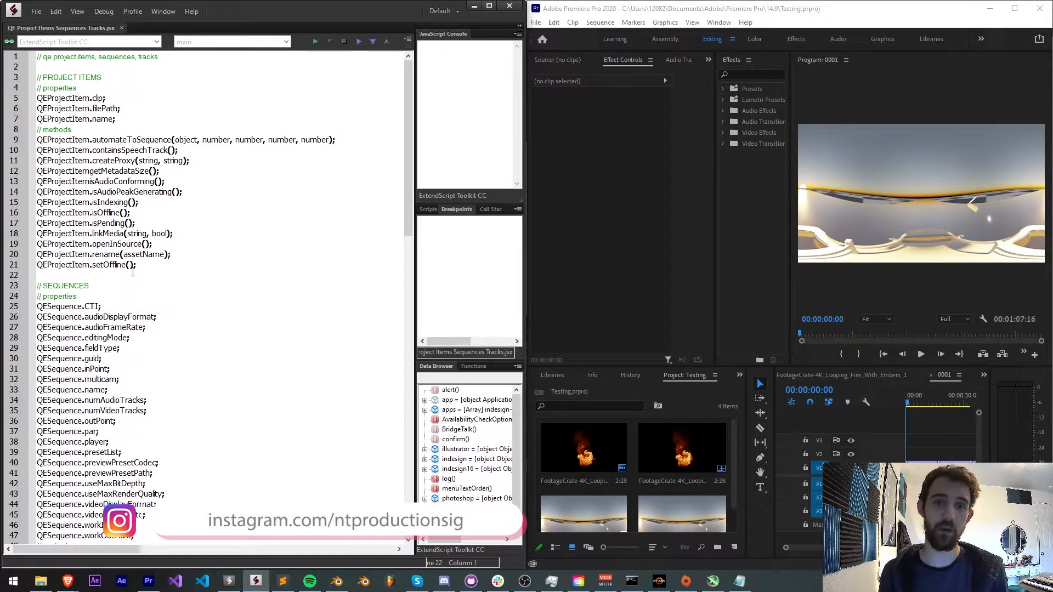
pyautogui.click(443, 581)
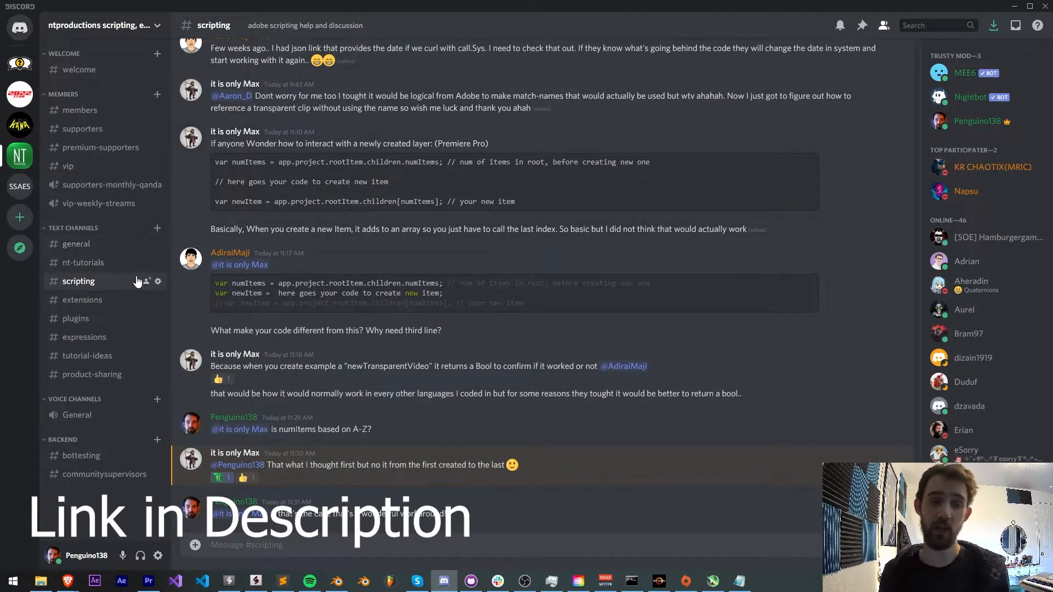
pyautogui.moveTo(84, 337)
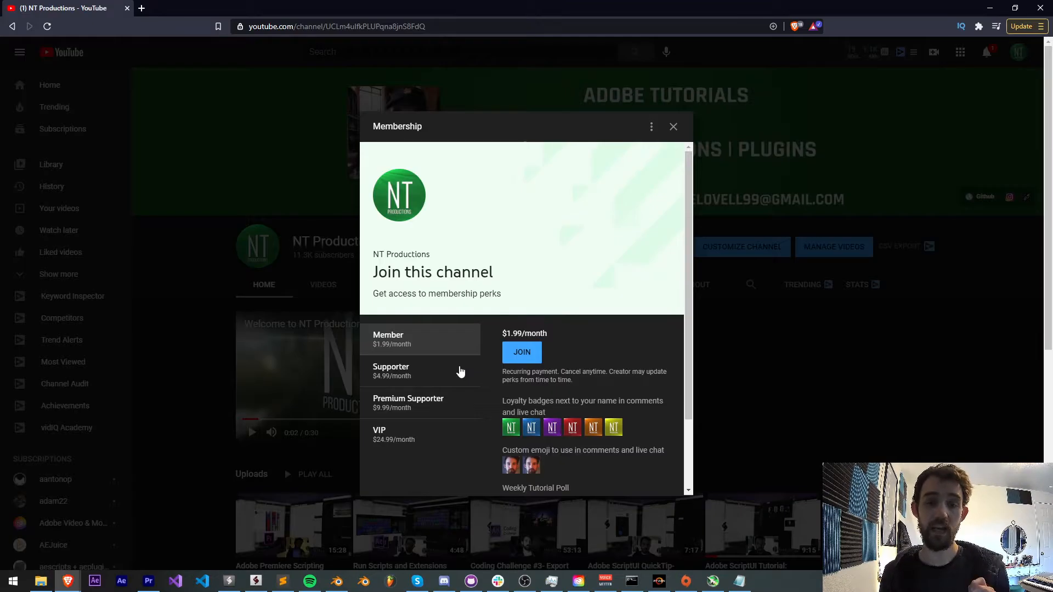
pyautogui.scroll(-3)
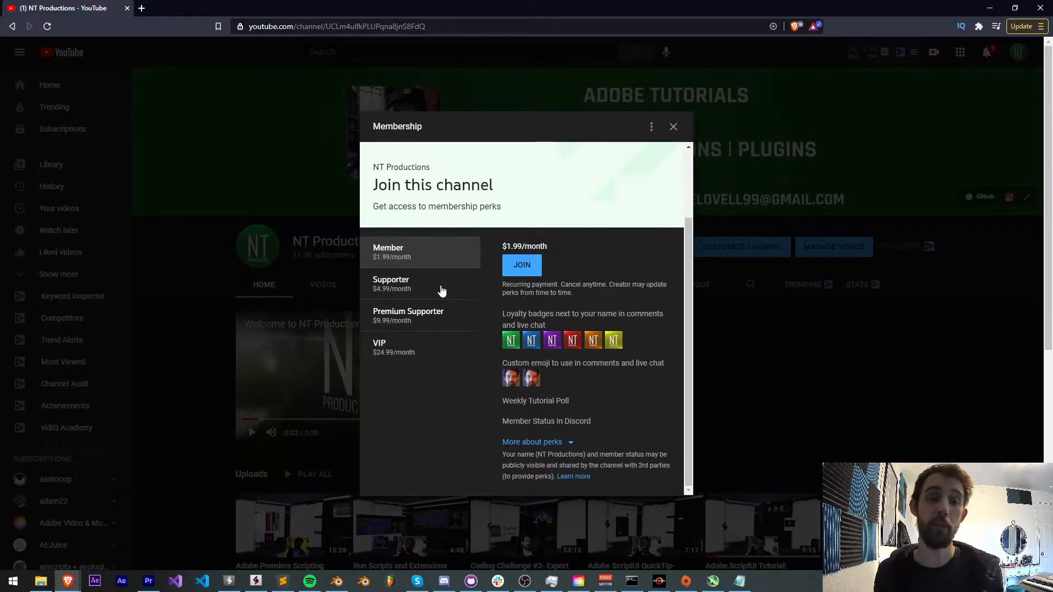
pyautogui.click(408, 364)
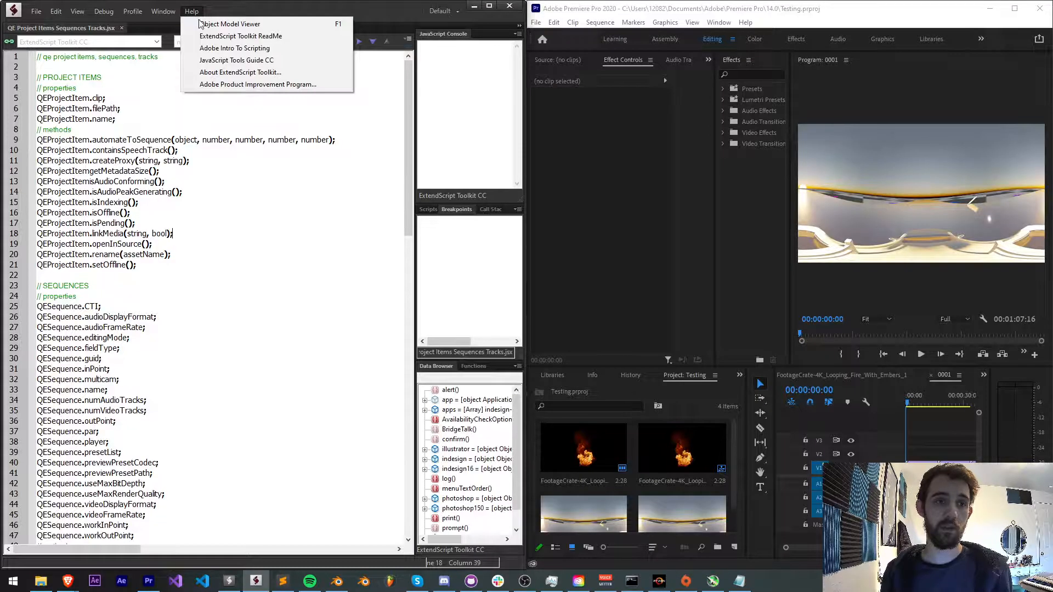
pyautogui.click(229, 24)
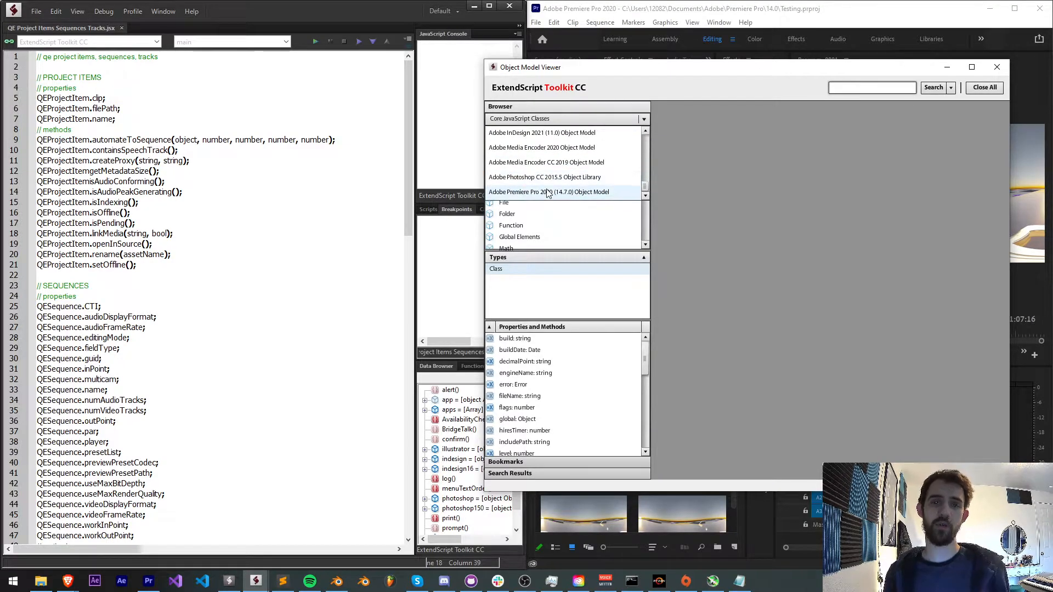
pyautogui.click(996, 66)
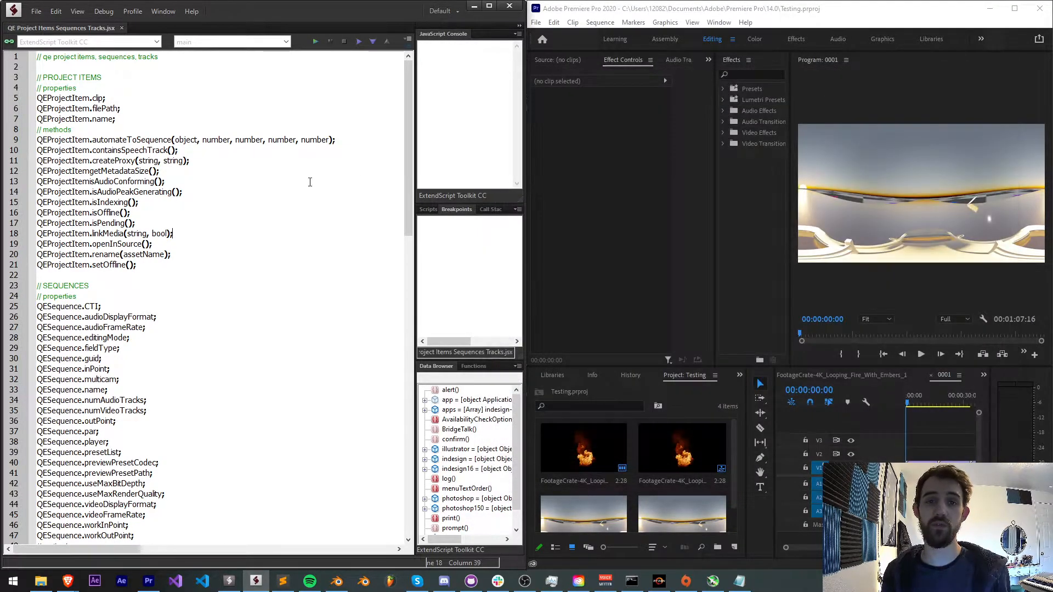
pyautogui.scroll(-3)
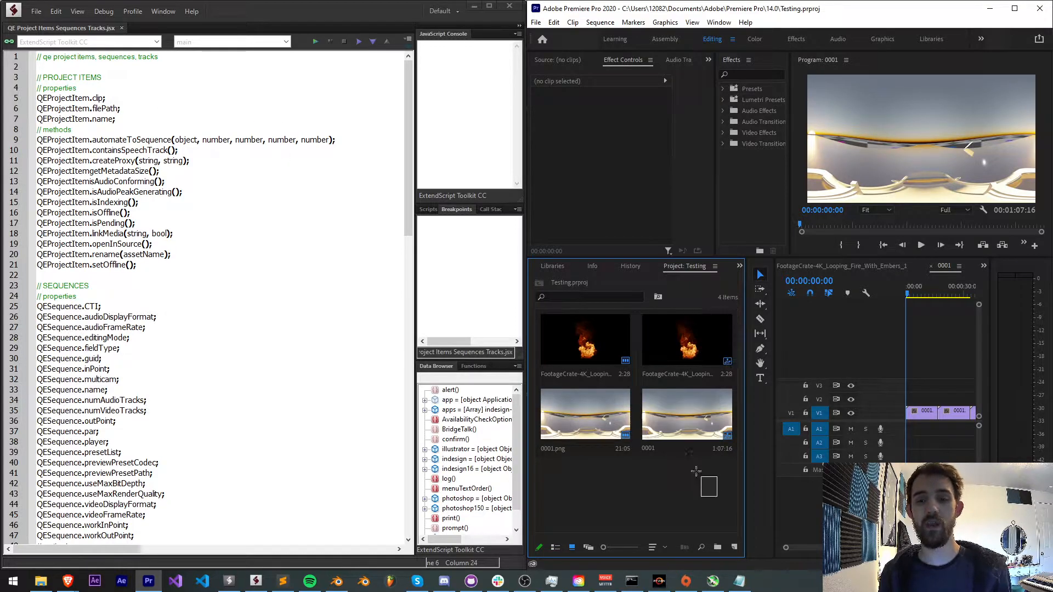
pyautogui.click(686, 339)
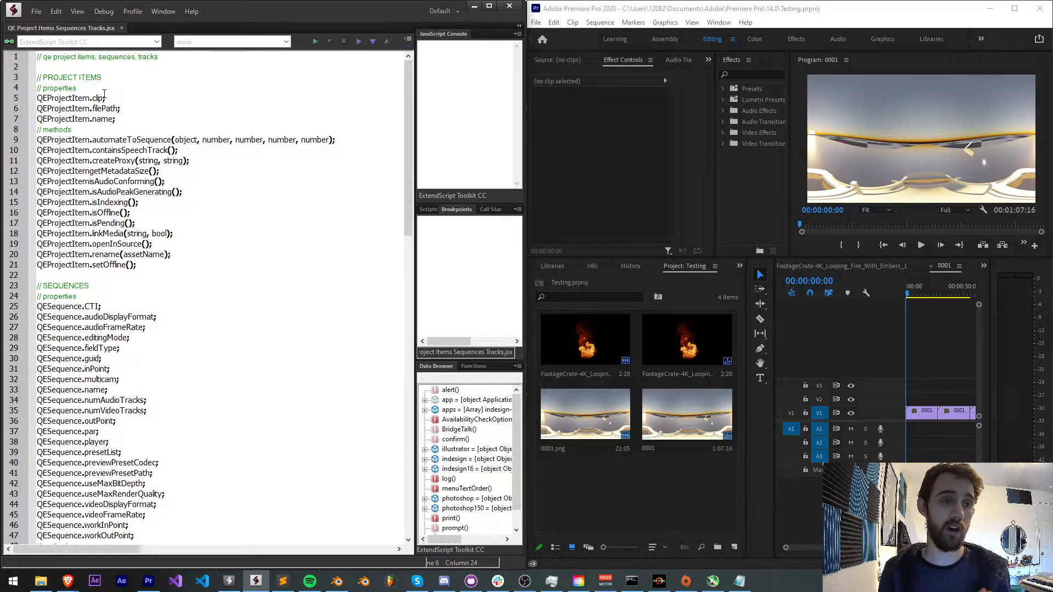
pyautogui.doubleClick(67, 98)
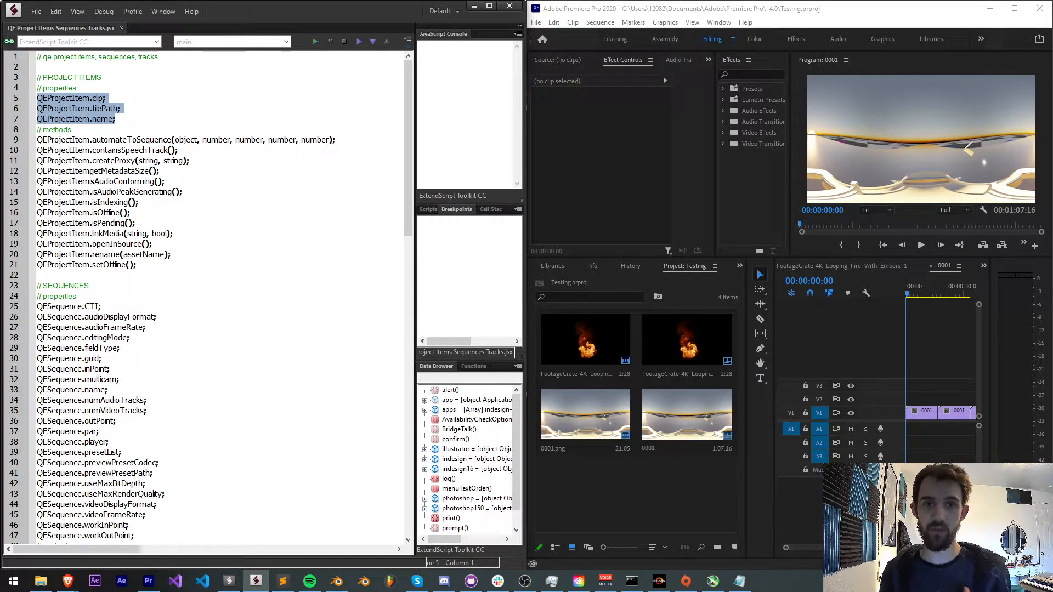
pyautogui.click(116, 119)
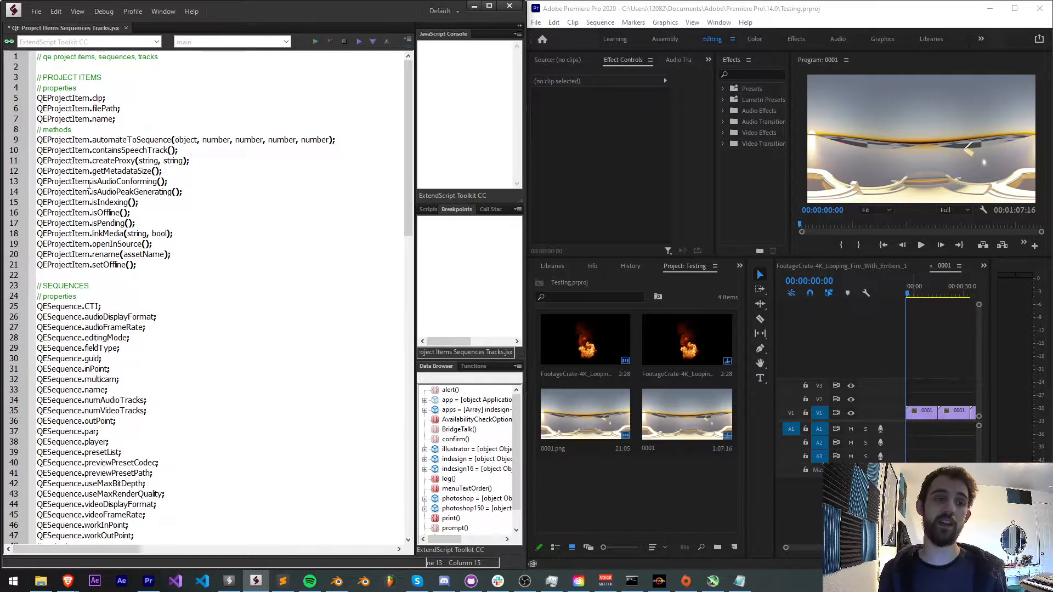
# Step: Highlight the isAudioPeakGenerating, linkMedia, rename and setOffline method lines in turn
pyautogui.doubleClick(128, 181)
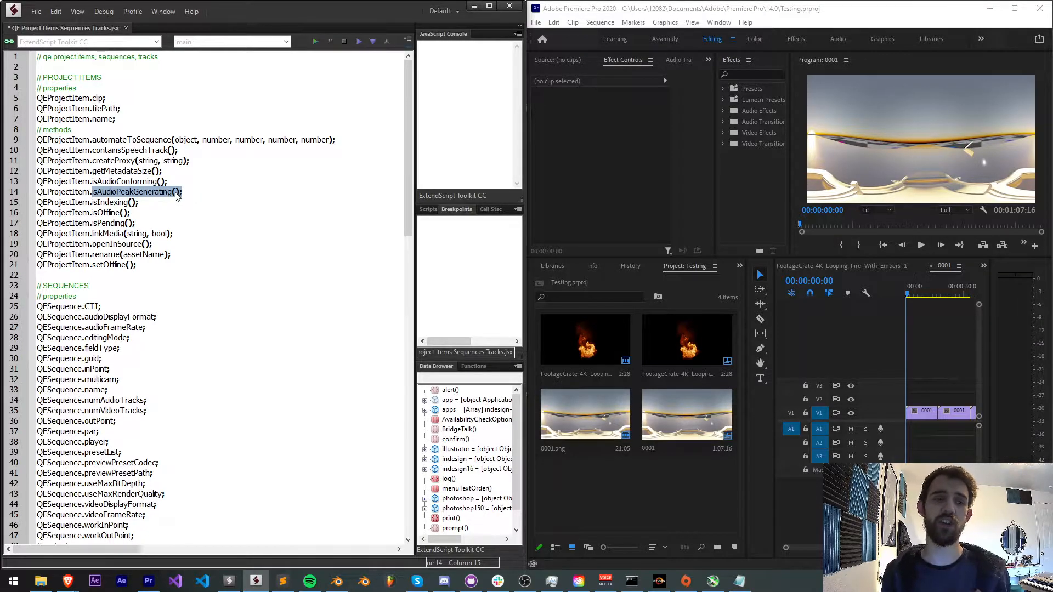
pyautogui.click(149, 203)
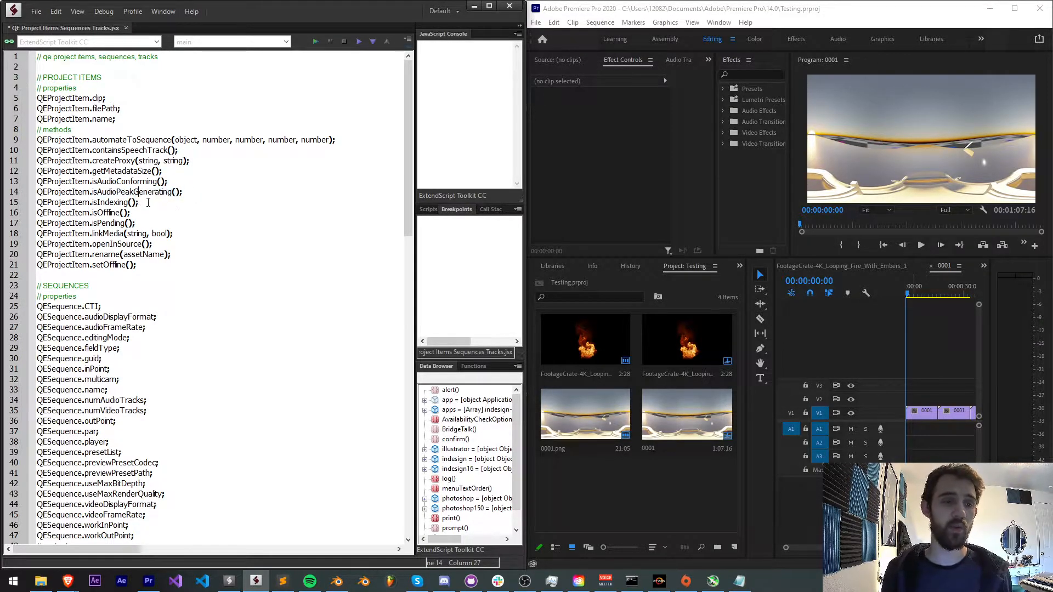
pyautogui.doubleClick(93, 212)
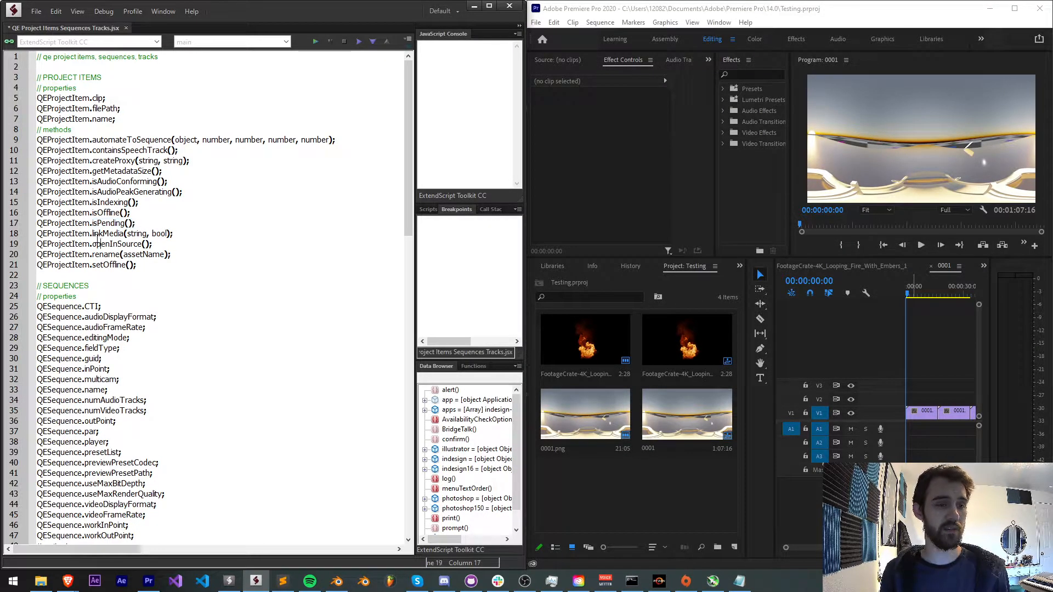
pyautogui.doubleClick(121, 233)
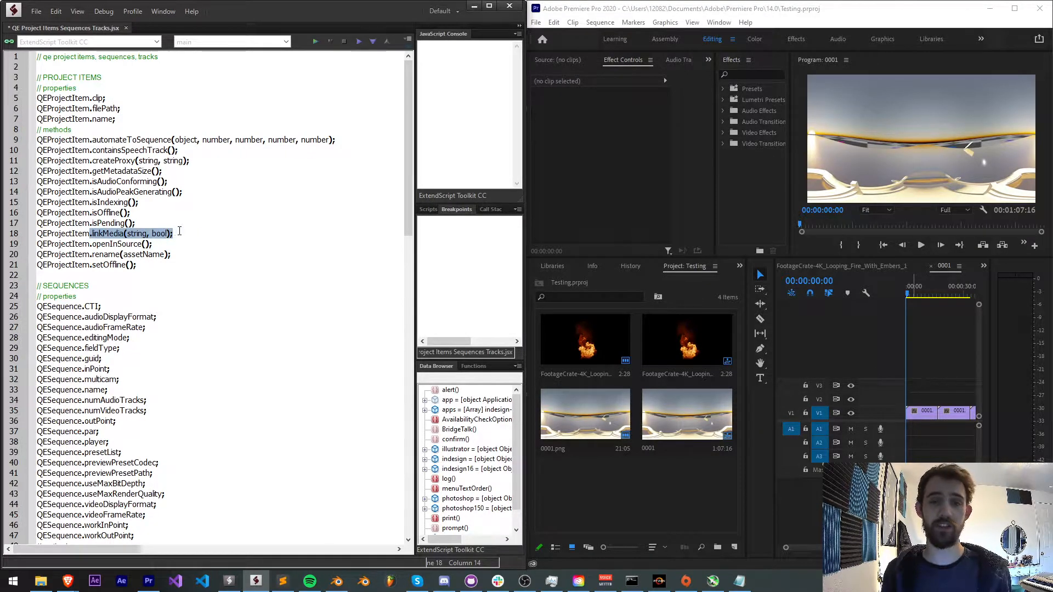
pyautogui.click(173, 233)
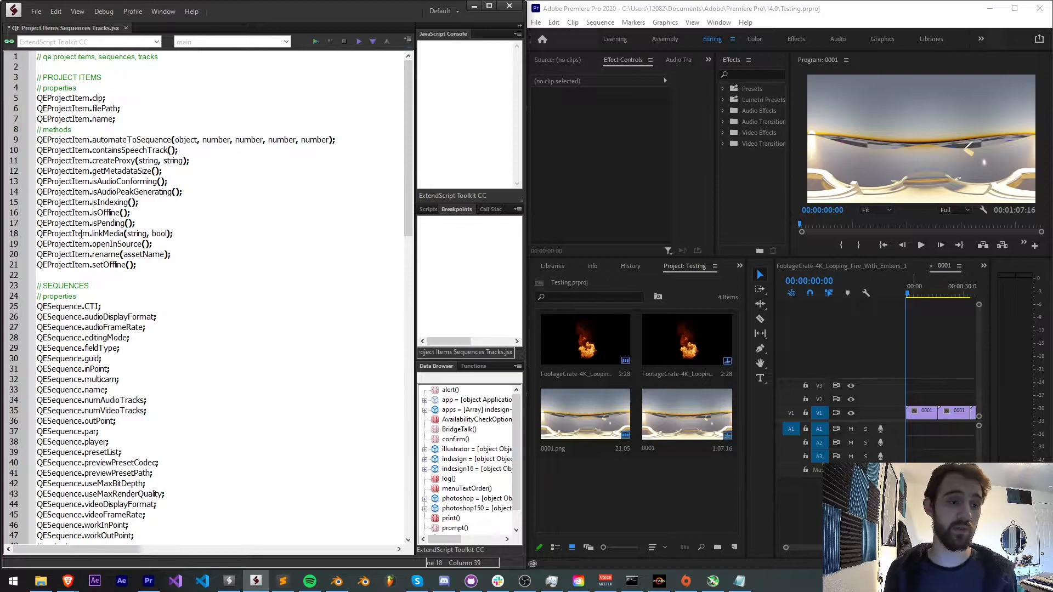
pyautogui.doubleClick(108, 233)
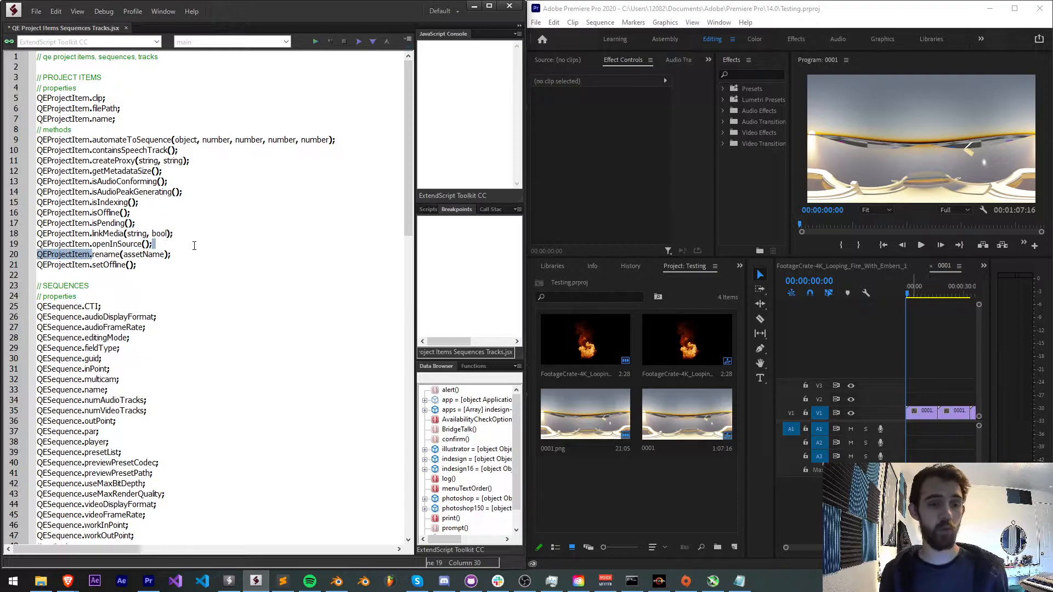
pyautogui.doubleClick(143, 254)
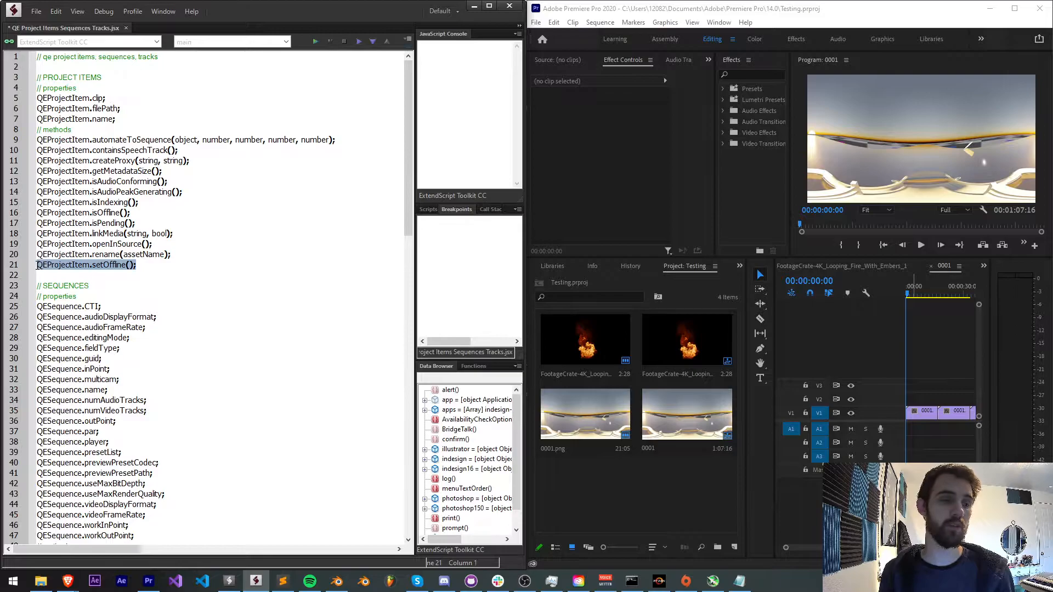
pyautogui.scroll(-3)
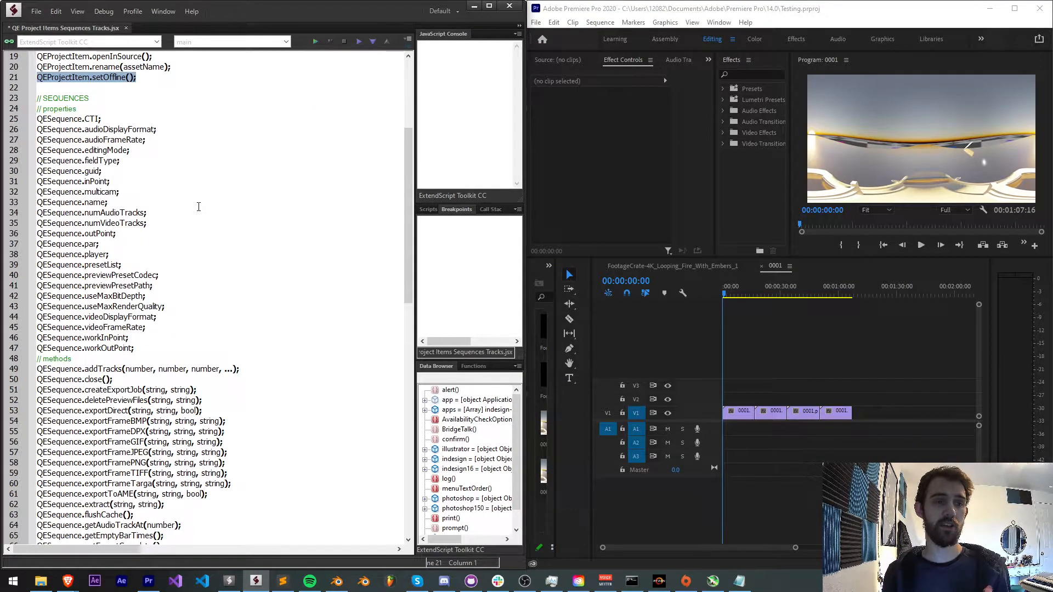
pyautogui.scroll(-3)
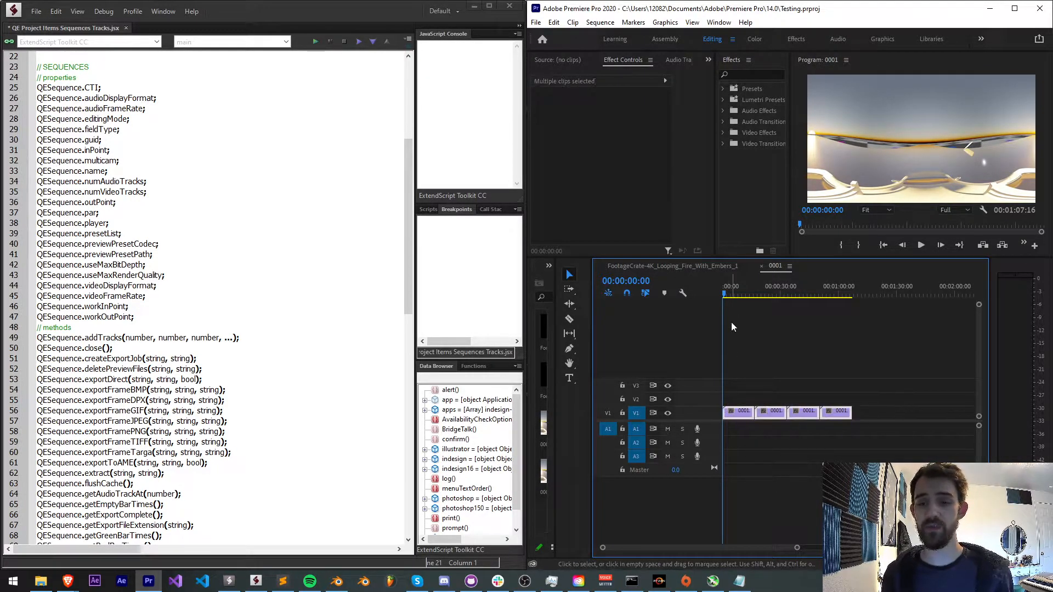
pyautogui.click(816, 286)
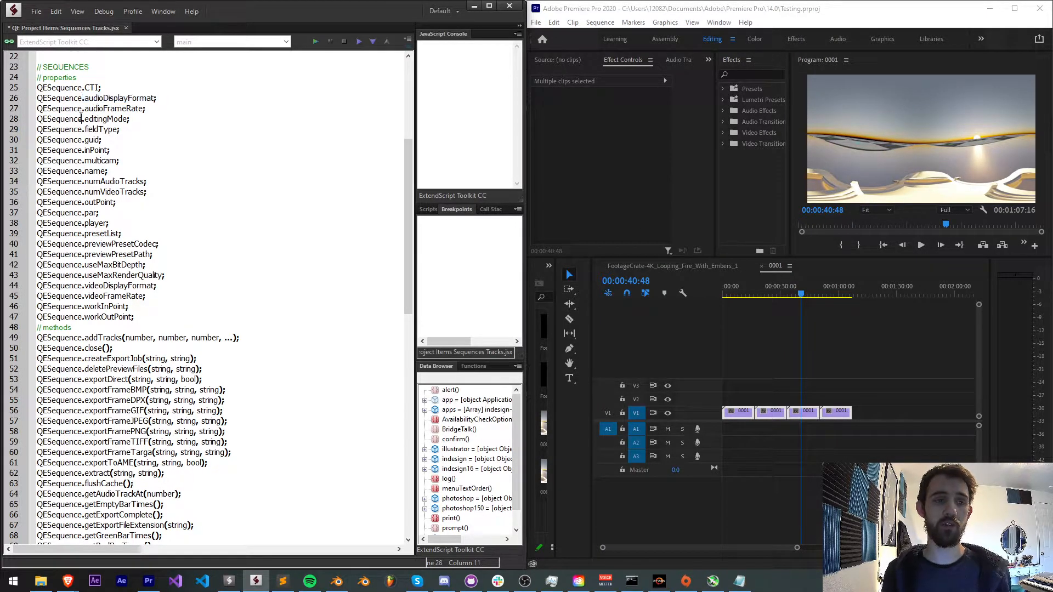
pyautogui.doubleClick(112, 108)
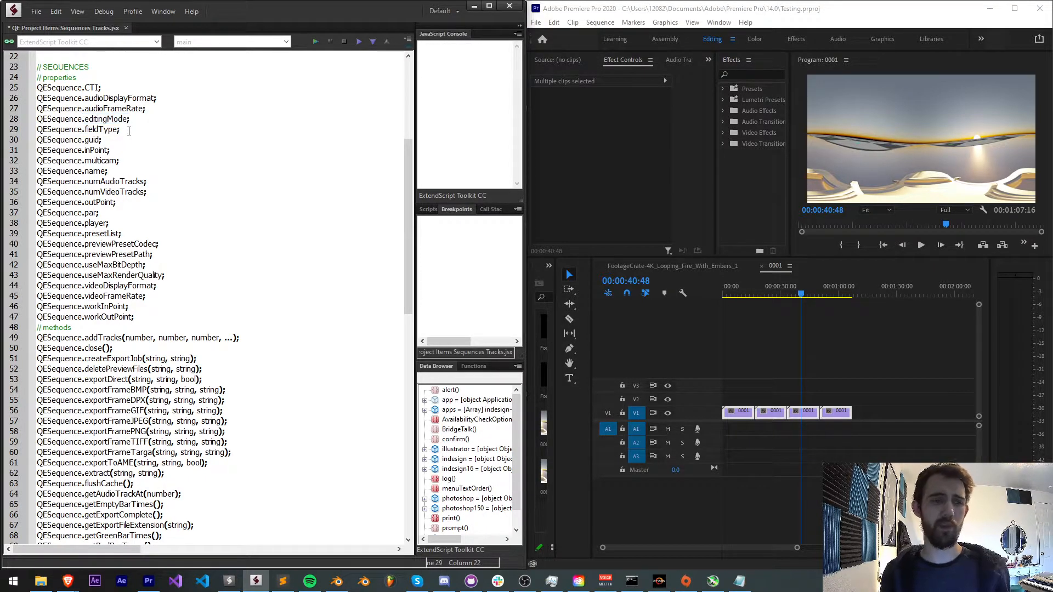
pyautogui.doubleClick(99, 129)
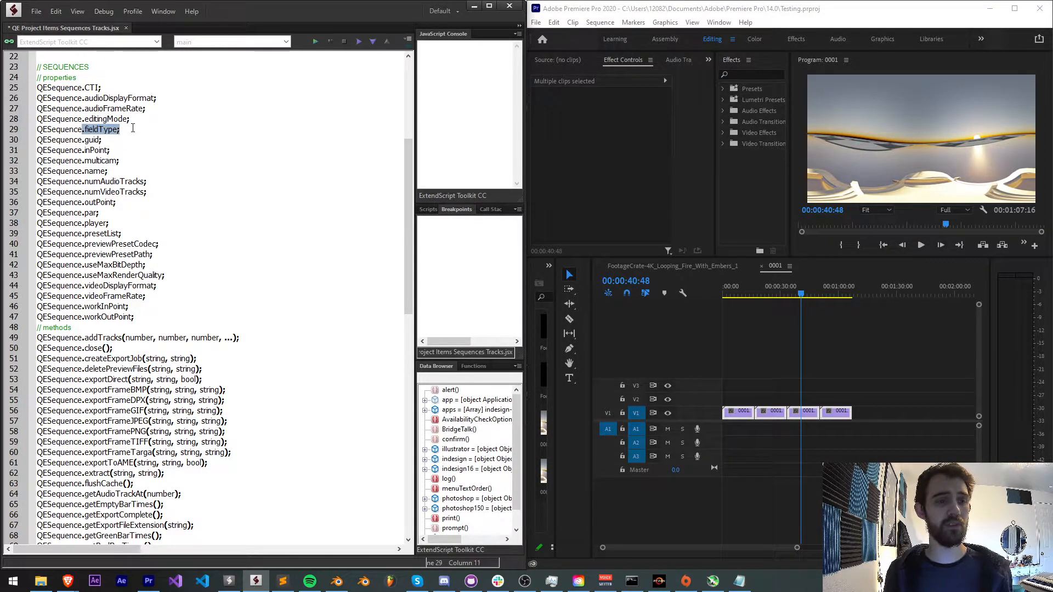
pyautogui.doubleClick(88, 139)
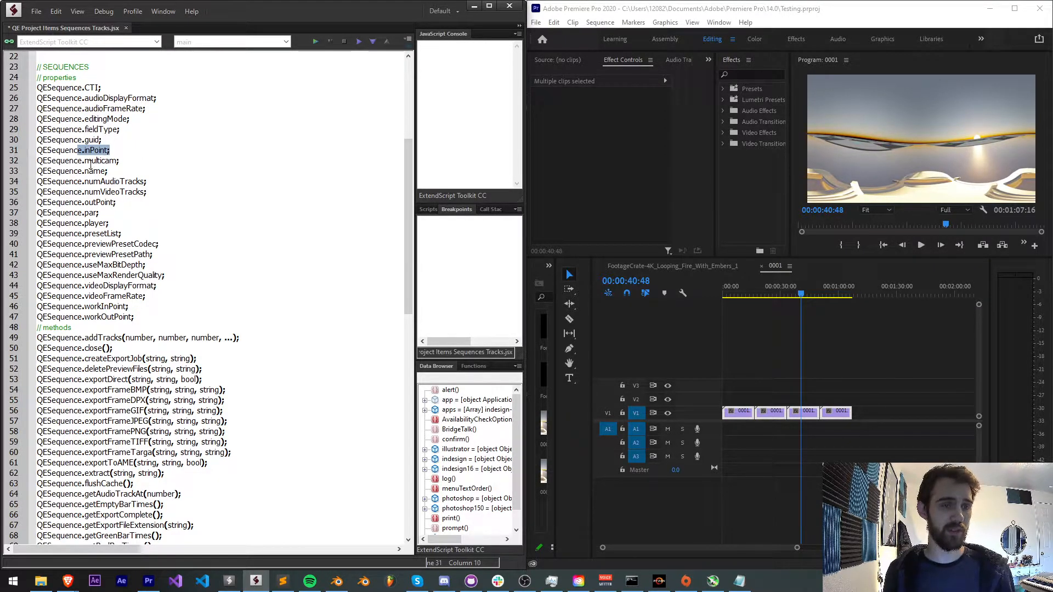
pyautogui.doubleClick(99, 161)
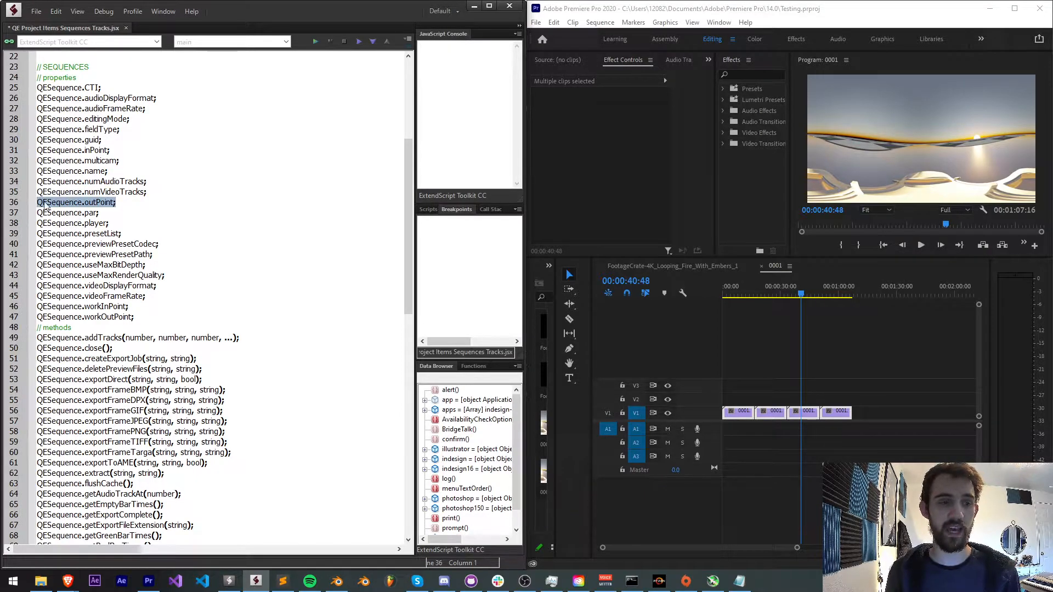
pyautogui.click(67, 213)
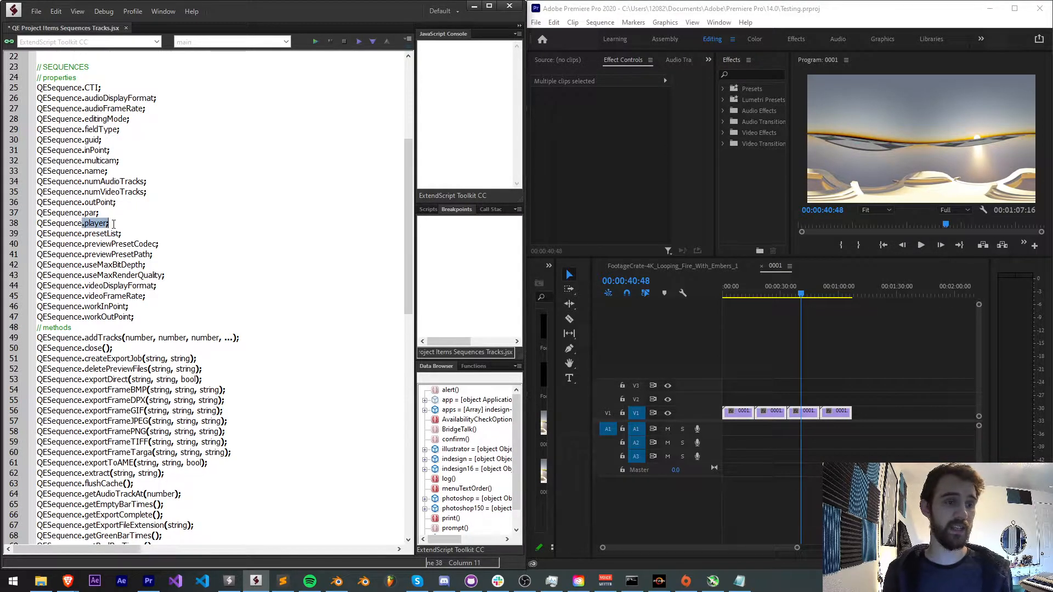
pyautogui.scroll(-3)
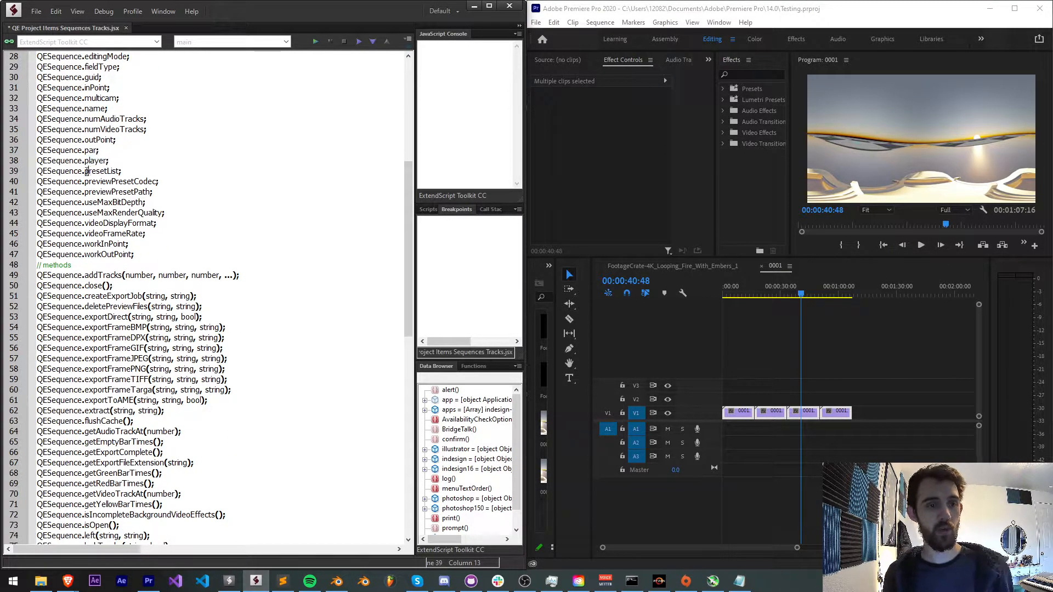
pyautogui.doubleClick(101, 171)
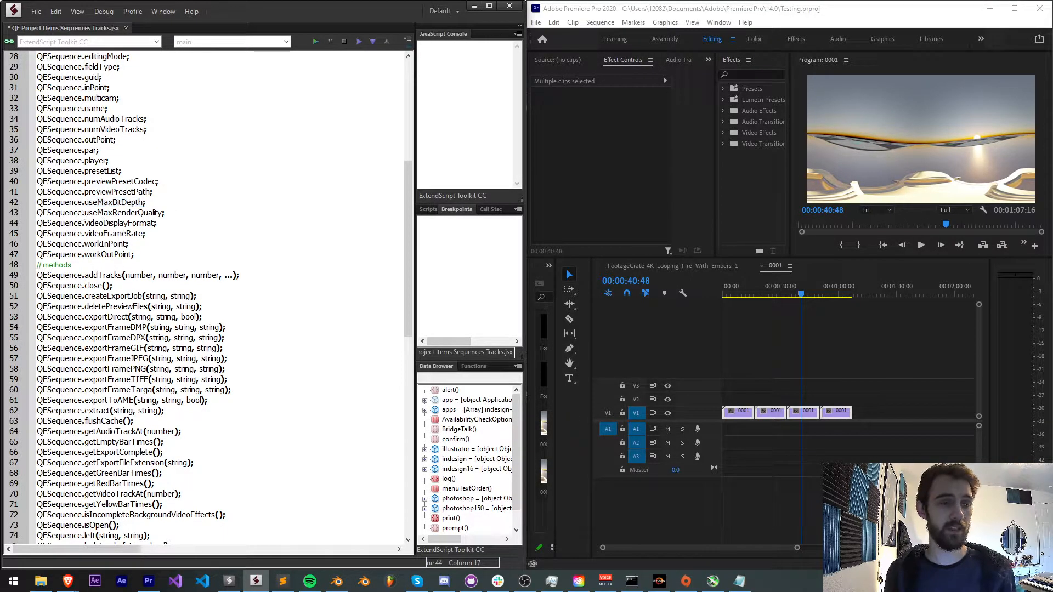
pyautogui.doubleClick(121, 213)
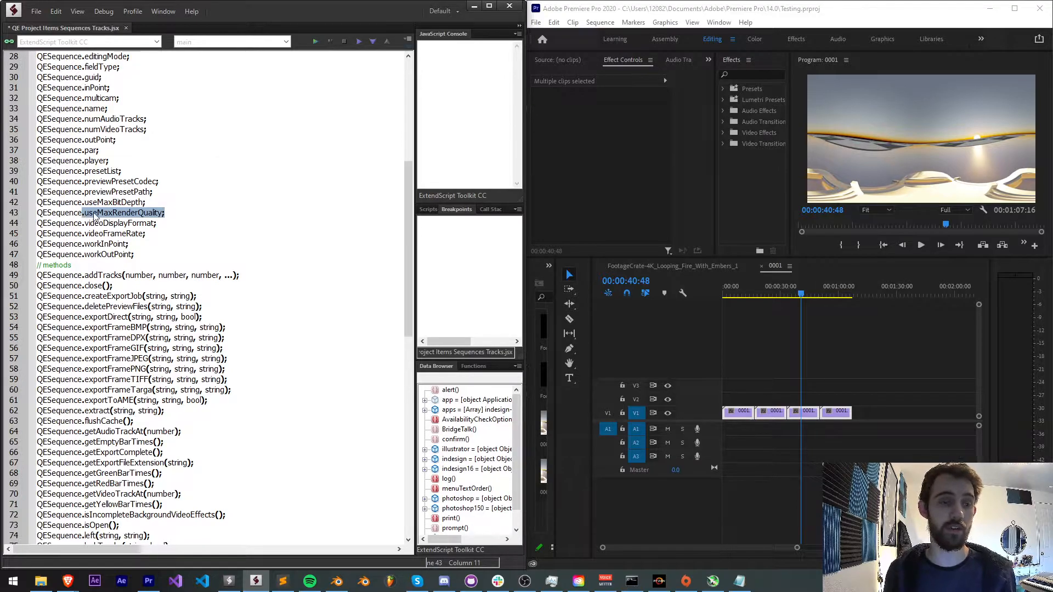
pyautogui.click(149, 233)
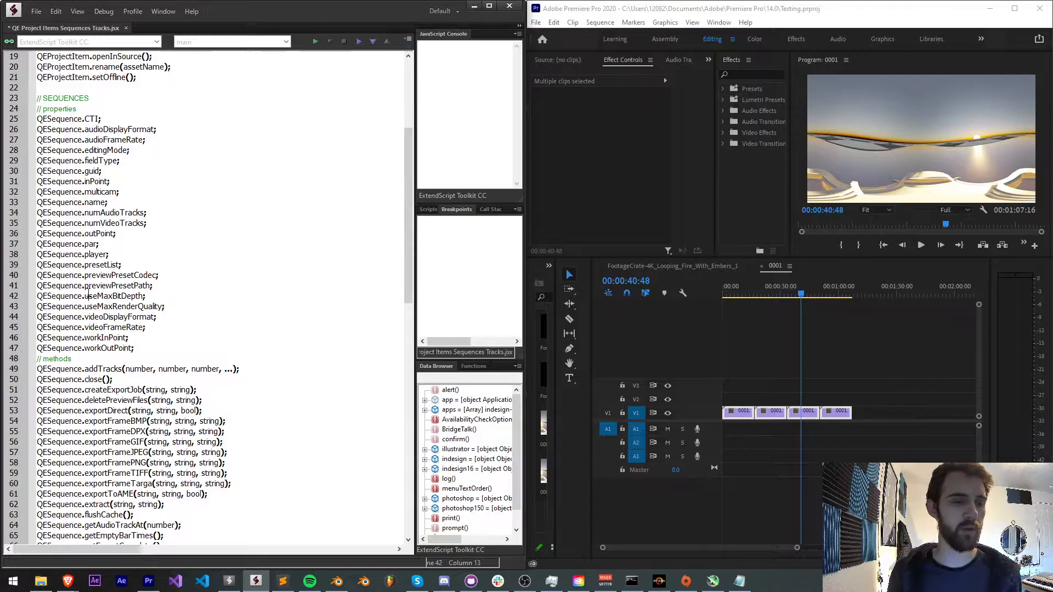
pyautogui.scroll(-3)
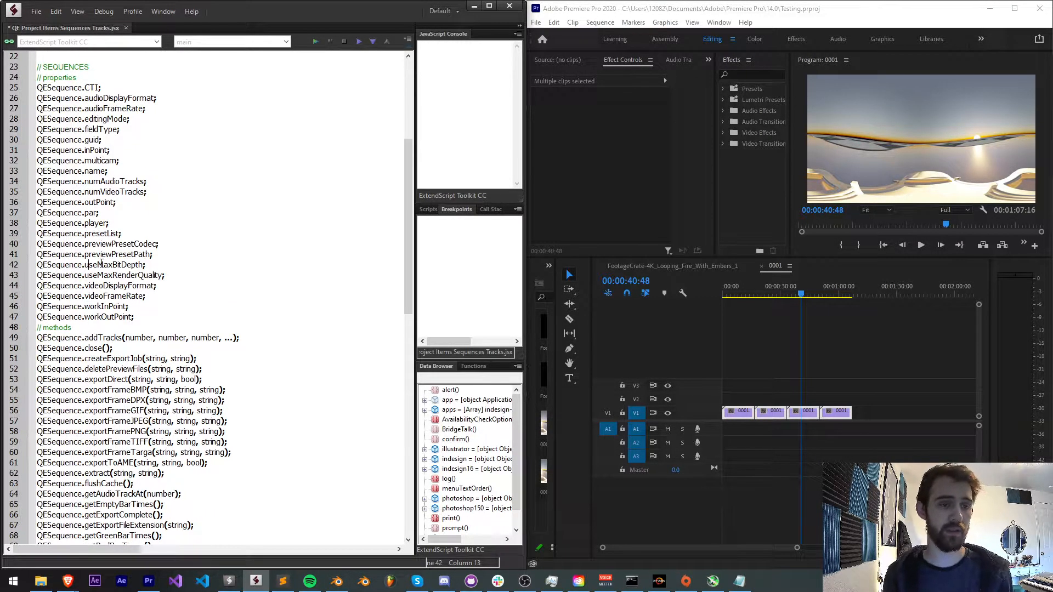
pyautogui.scroll(-3)
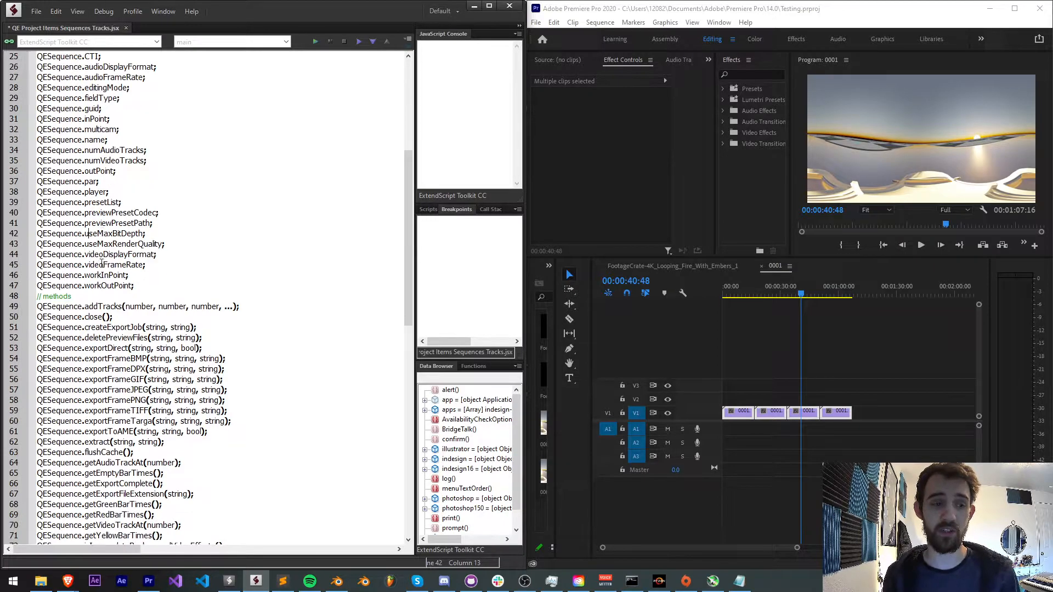
pyautogui.scroll(-3)
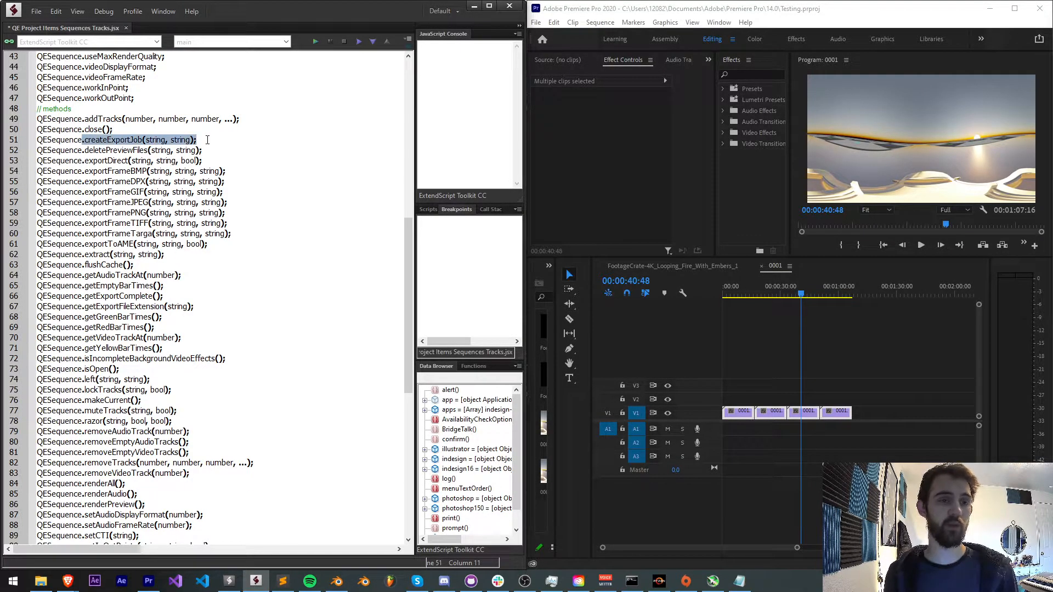
pyautogui.doubleClick(104, 149)
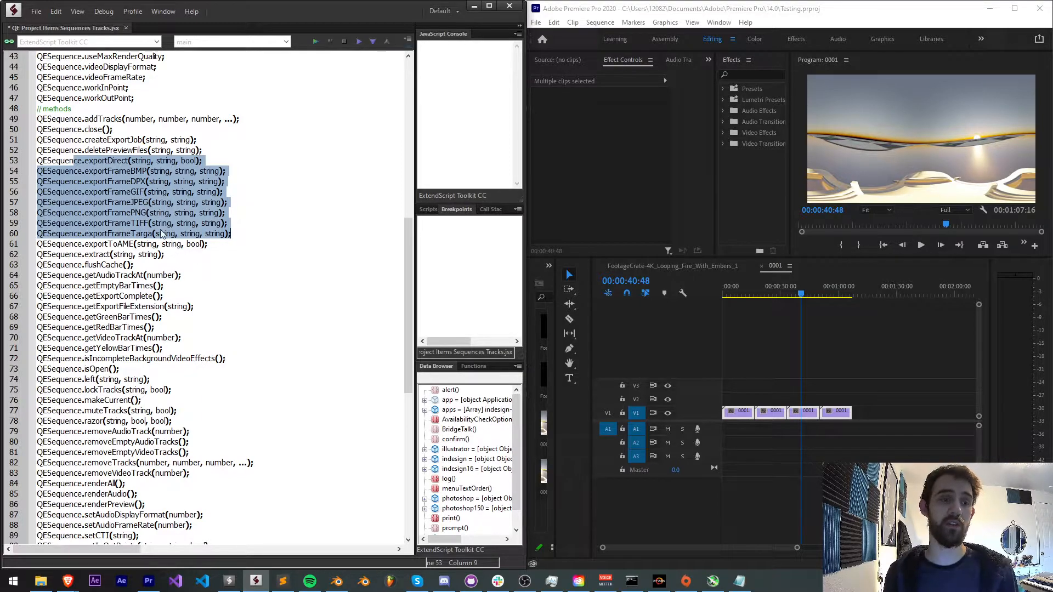
pyautogui.scroll(-3)
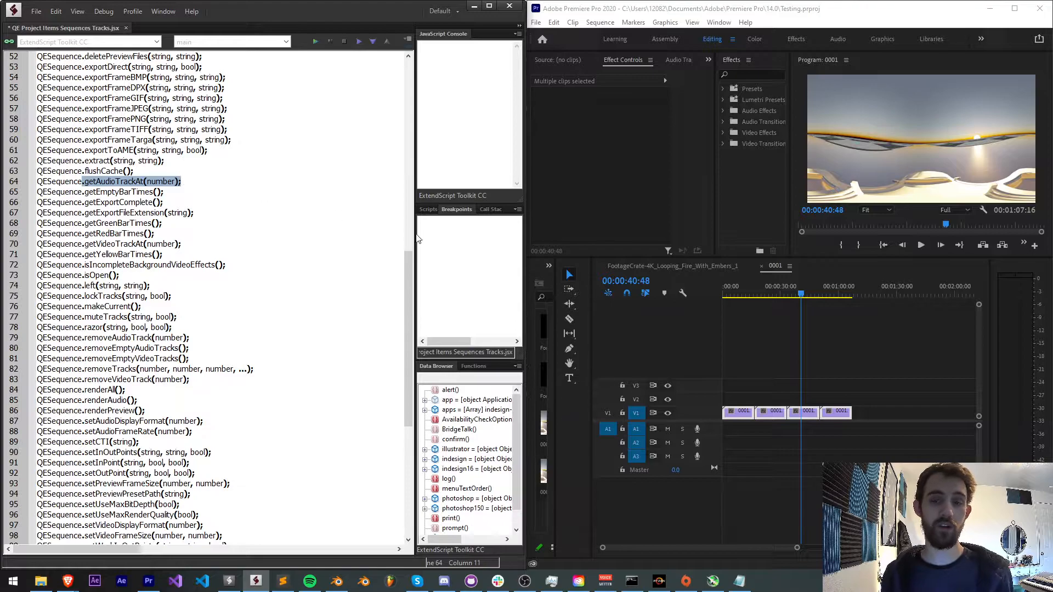
pyautogui.click(198, 181)
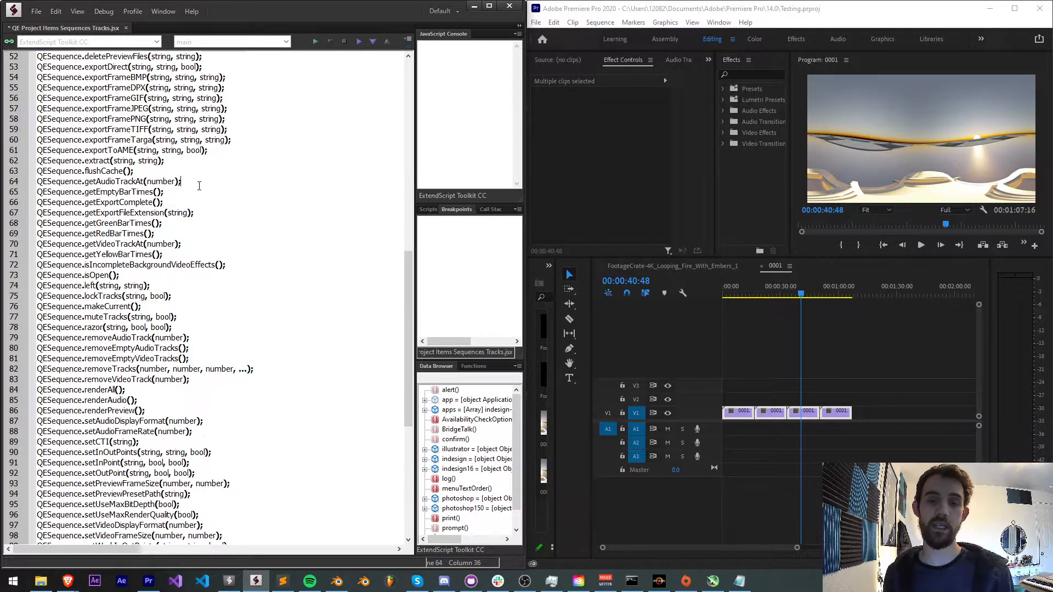
pyautogui.doubleClick(121, 192)
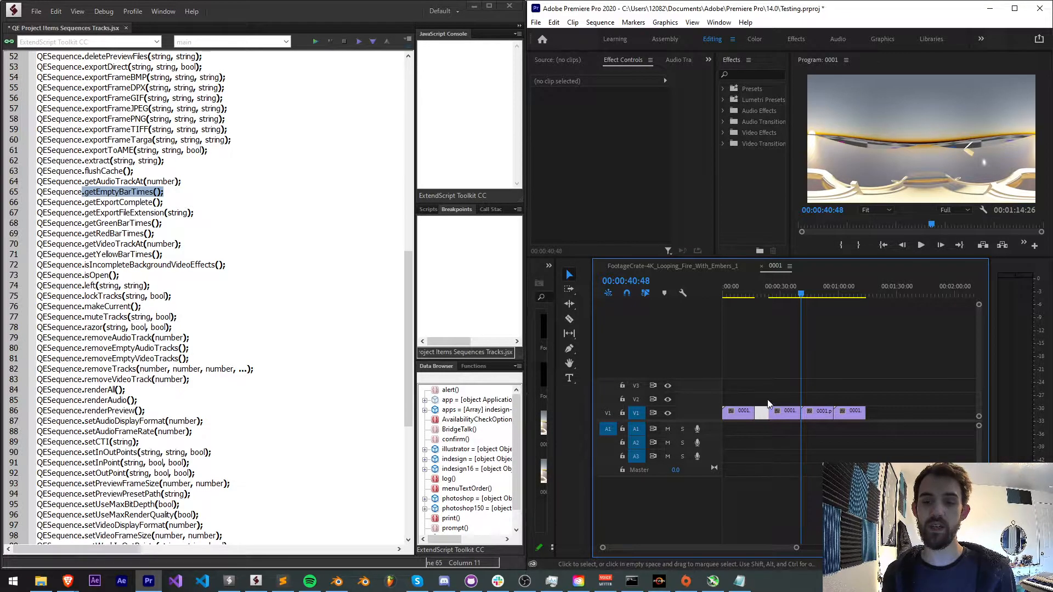
pyautogui.click(117, 202)
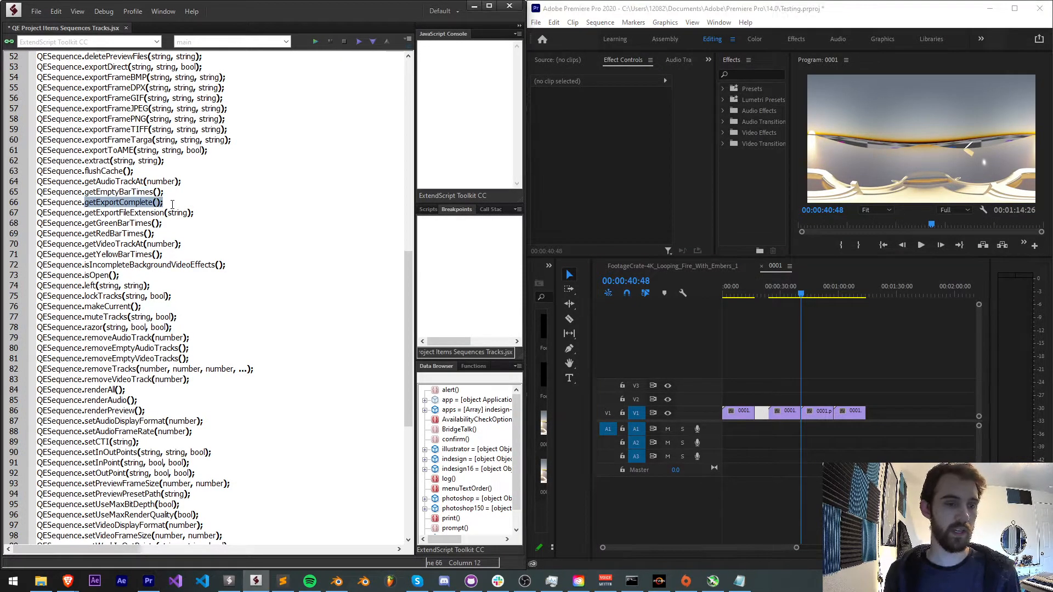
pyautogui.scroll(-3)
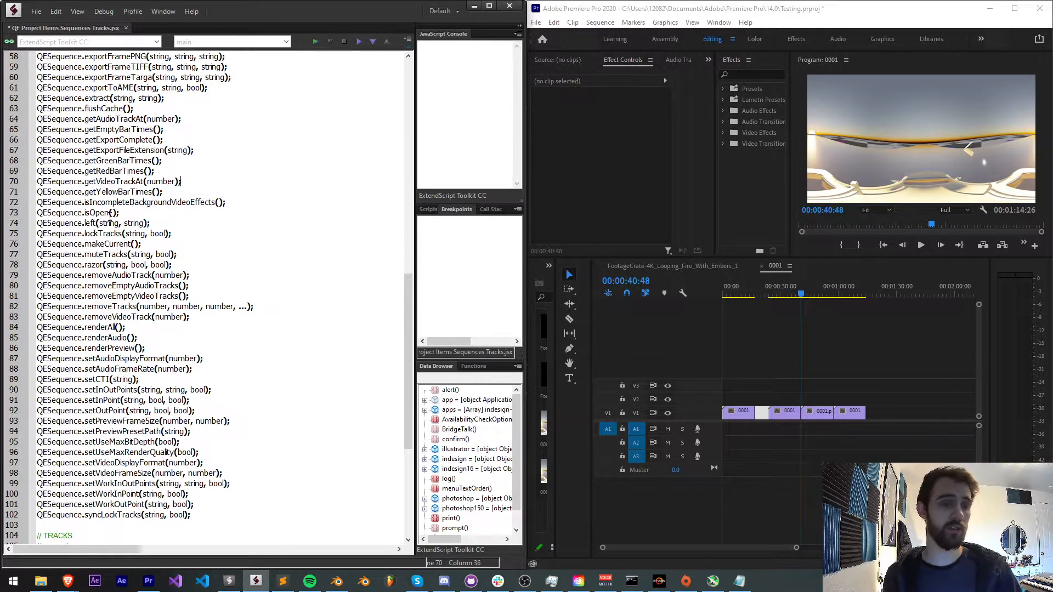
pyautogui.doubleClick(86, 213)
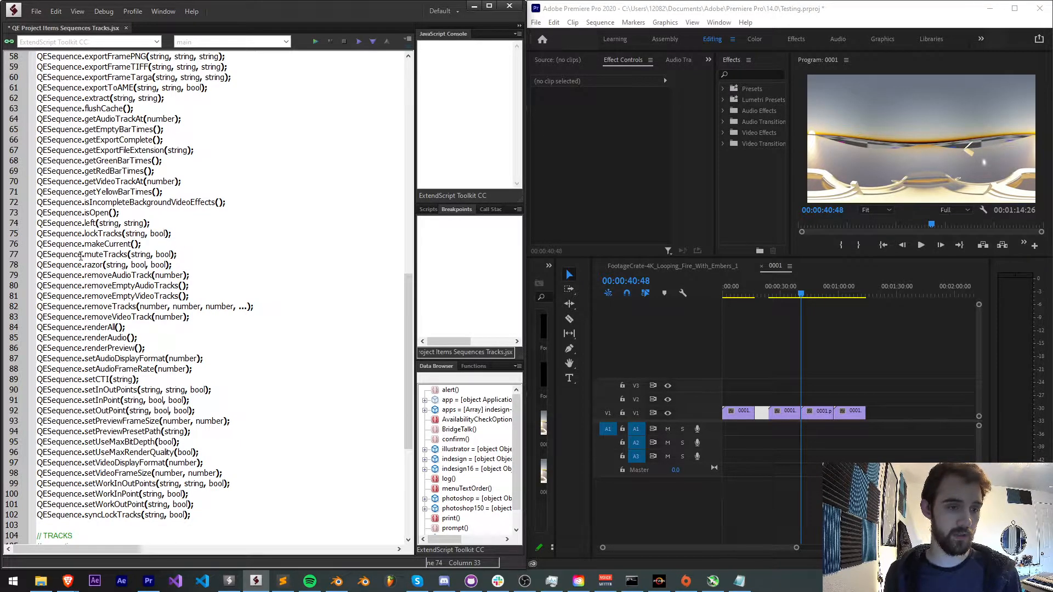
pyautogui.click(79, 264)
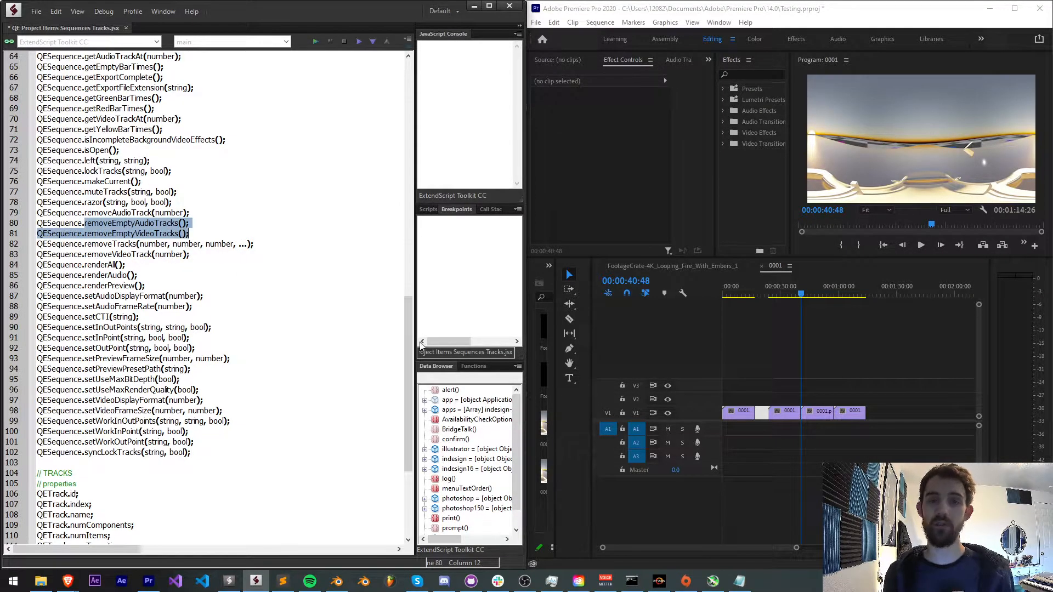
pyautogui.moveTo(567, 335)
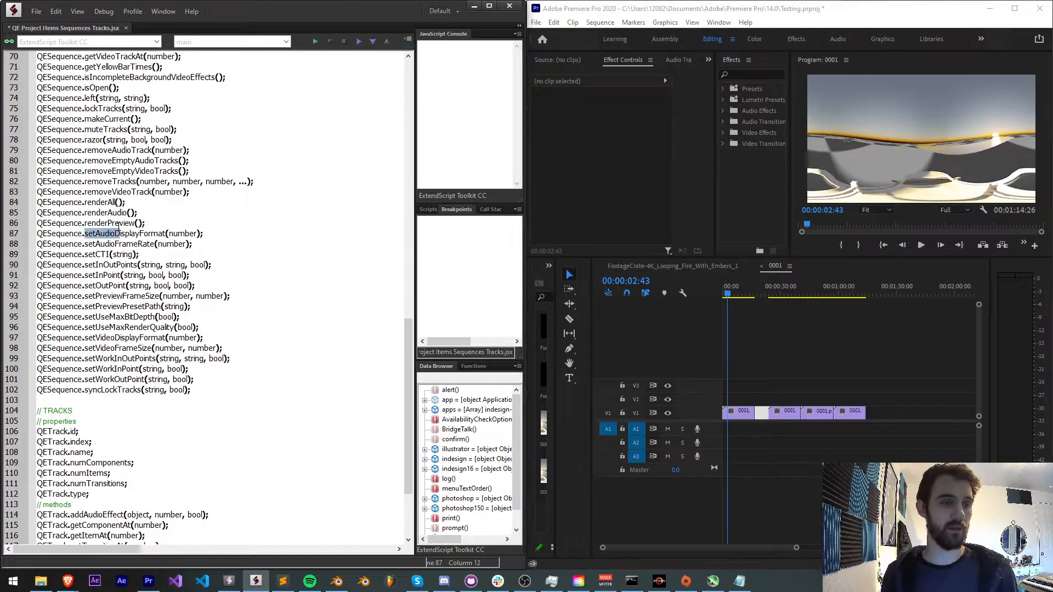
# Step: Highlight setAudioDisplayFormat, setPreviewFrameSize, max bit depth, render quality and setVideoDisplayFormat methods
pyautogui.moveTo(101, 233); pyautogui.dragTo(161, 243)
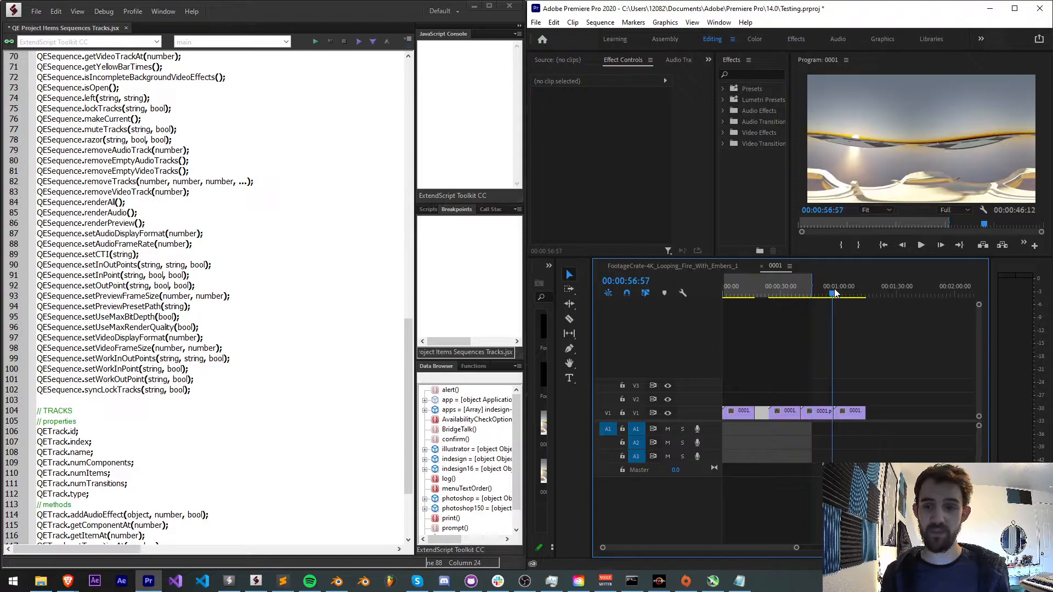
pyautogui.click(775, 285)
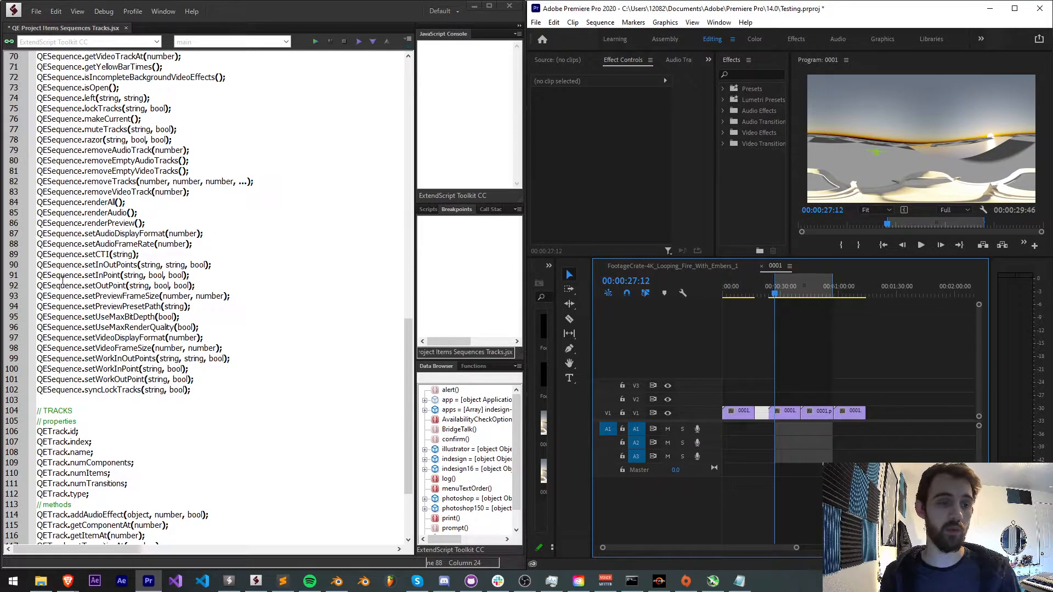
pyautogui.moveTo(36, 275); pyautogui.dragTo(195, 285)
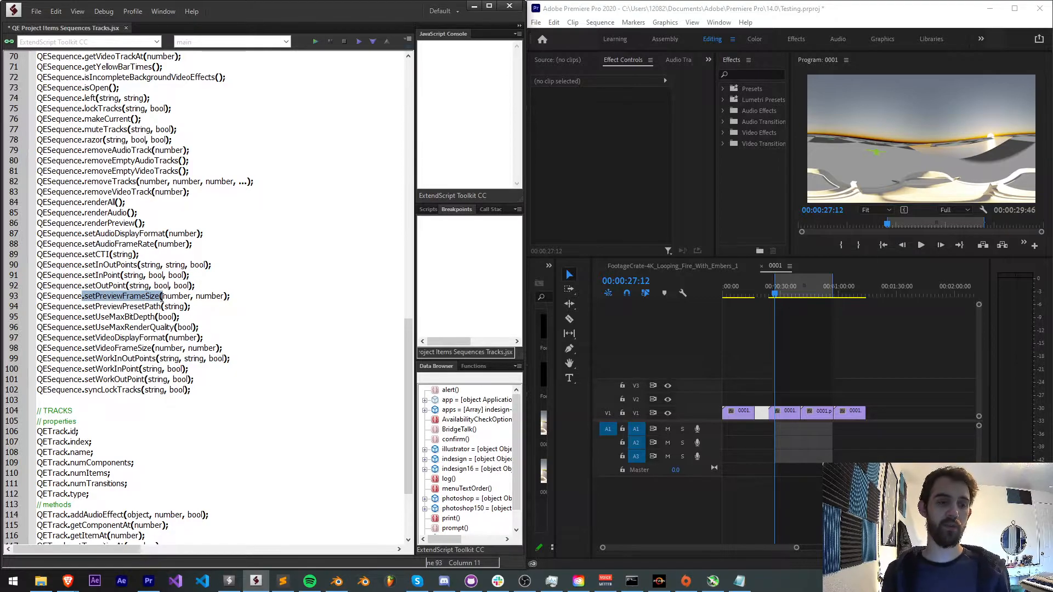
pyautogui.moveTo(84, 295); pyautogui.dragTo(192, 306)
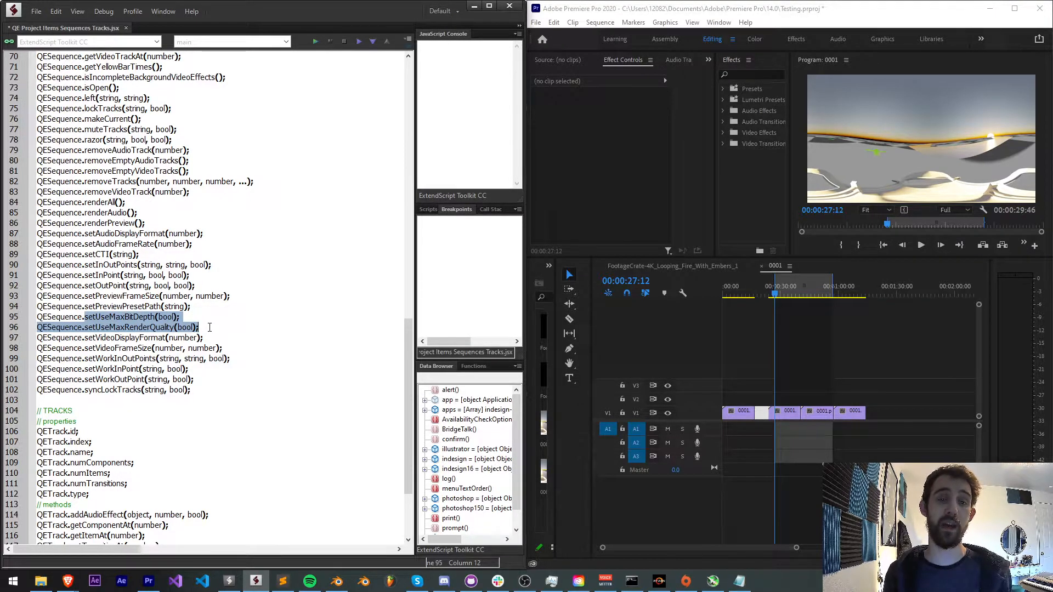
pyautogui.click(134, 338)
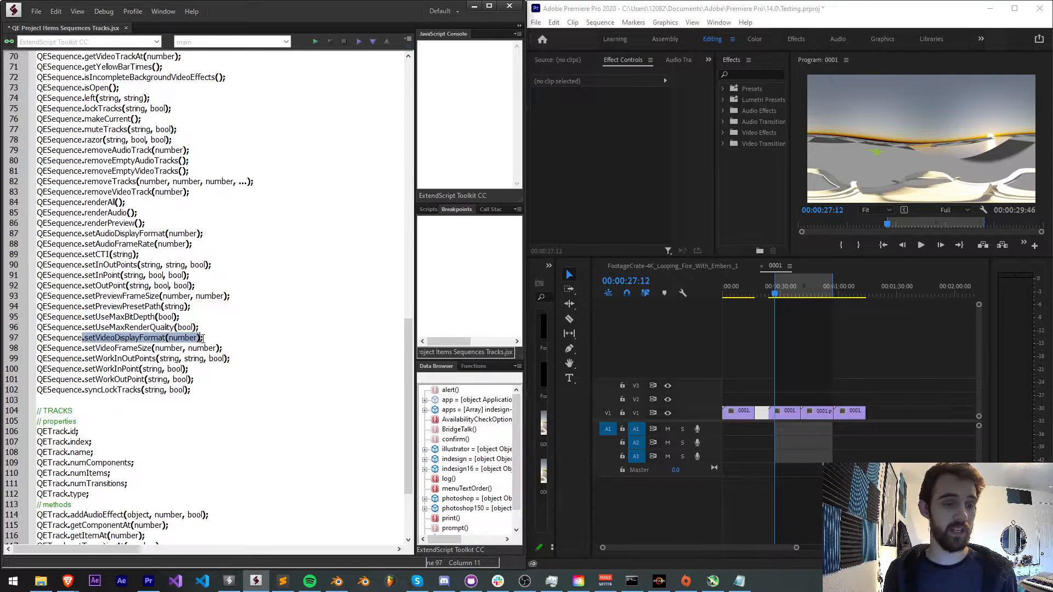
pyautogui.scroll(-3)
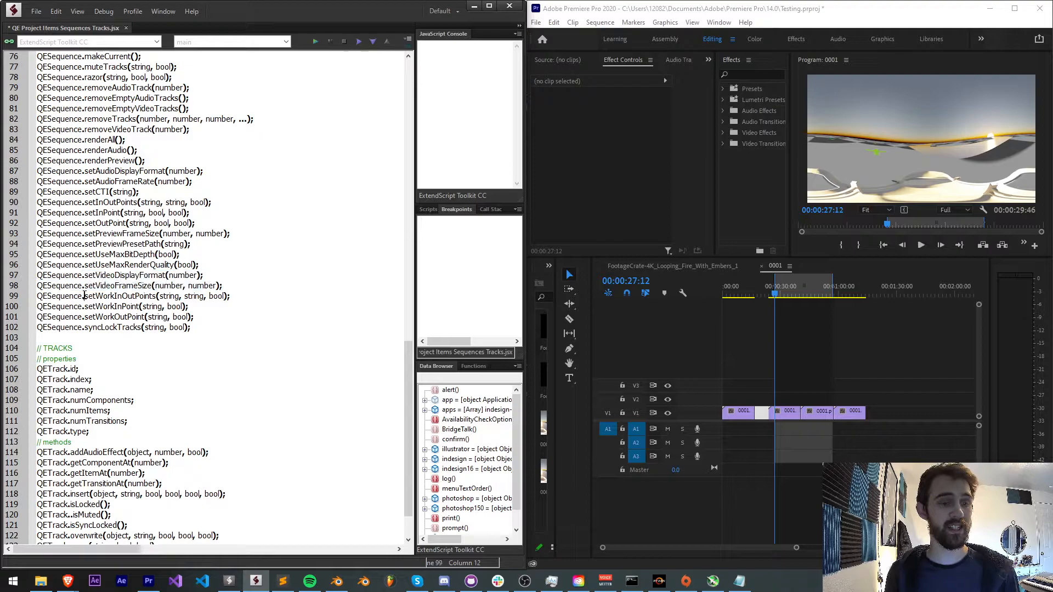
# Step: Highlight setInPoint and setOutPoint while scrubbing the 0001.png source clip
pyautogui.moveTo(81, 296); pyautogui.dragTo(190, 307)
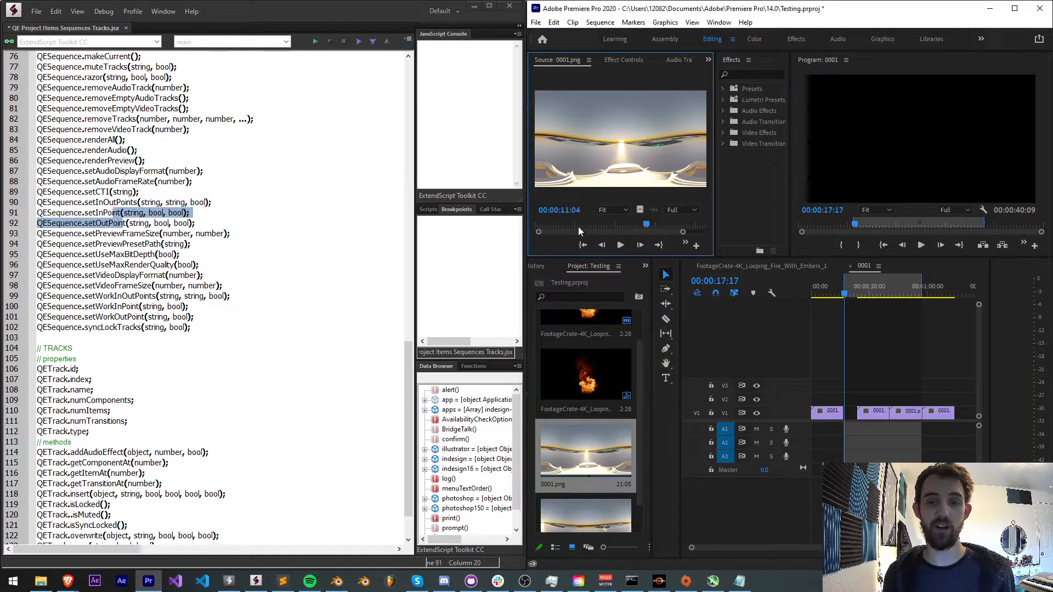
pyautogui.moveTo(646, 224); pyautogui.dragTo(560, 224)
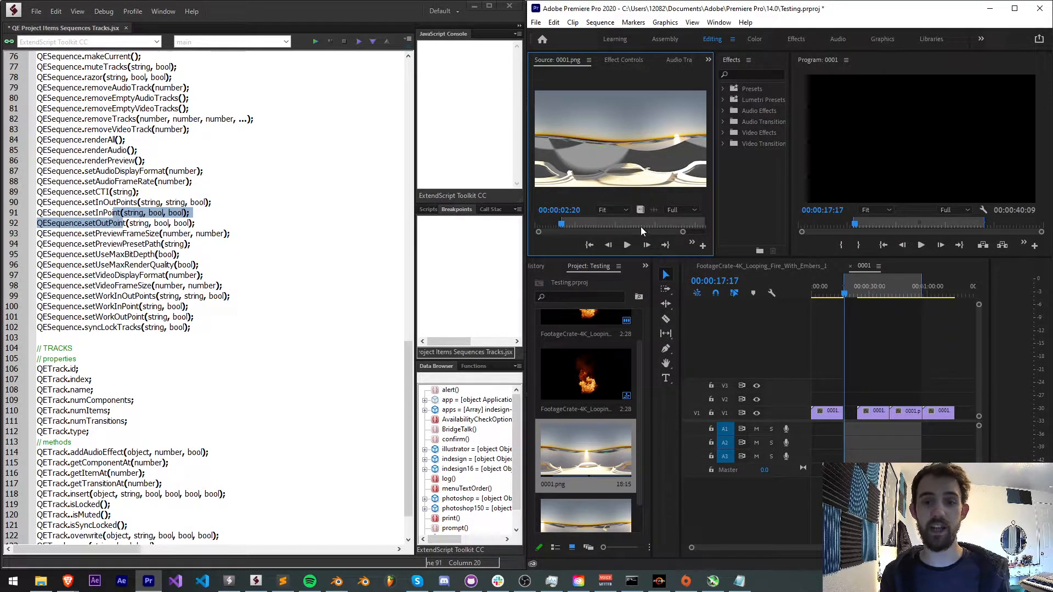
pyautogui.moveTo(561, 223); pyautogui.dragTo(639, 224)
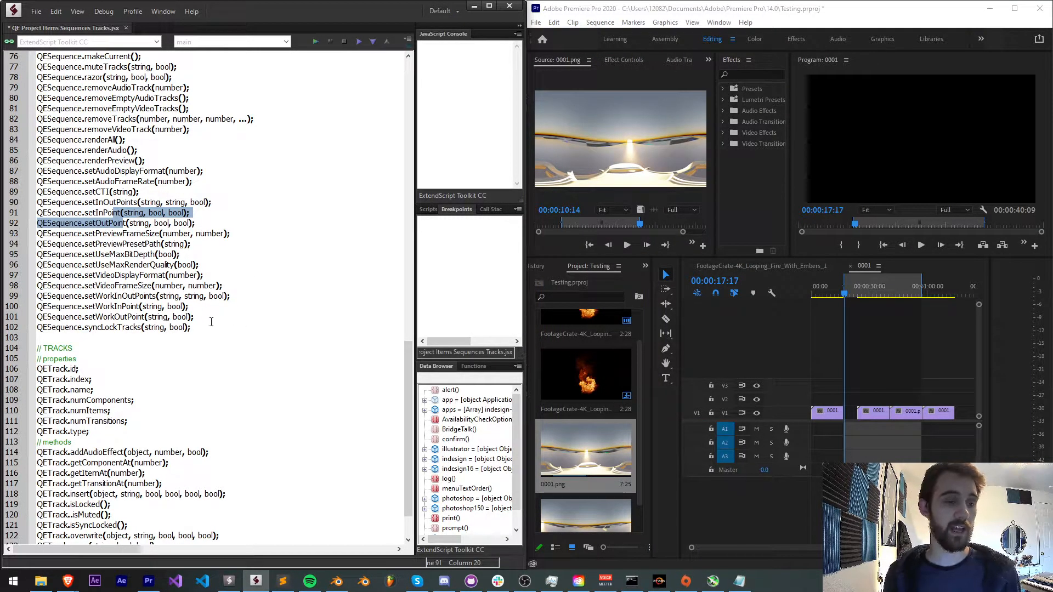
pyautogui.click(134, 326)
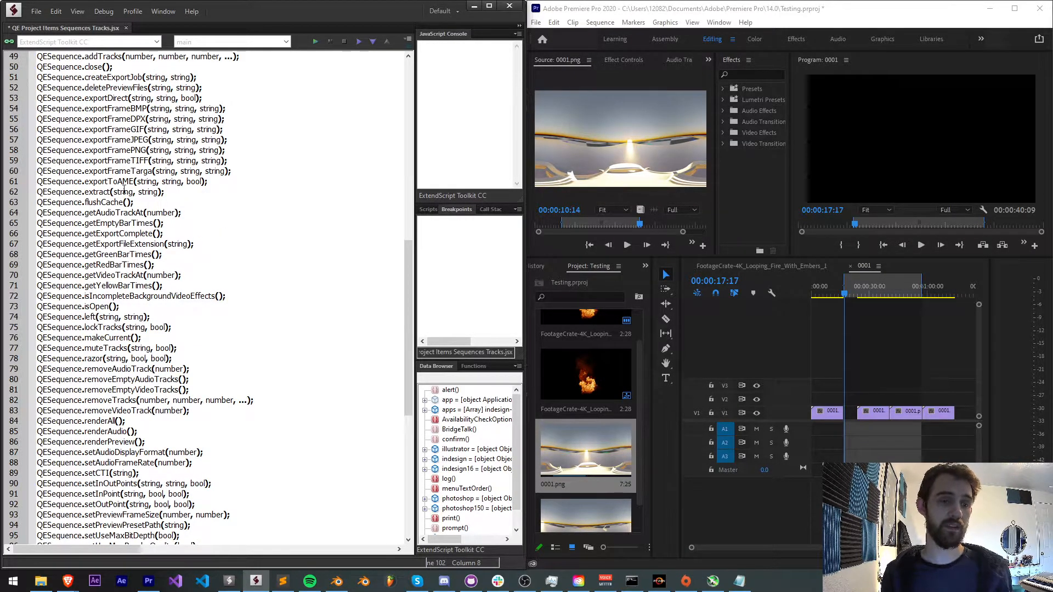
# Step: Scroll down to the QETrack section while clicking clips on the Premiere timeline
pyautogui.scroll(-3)
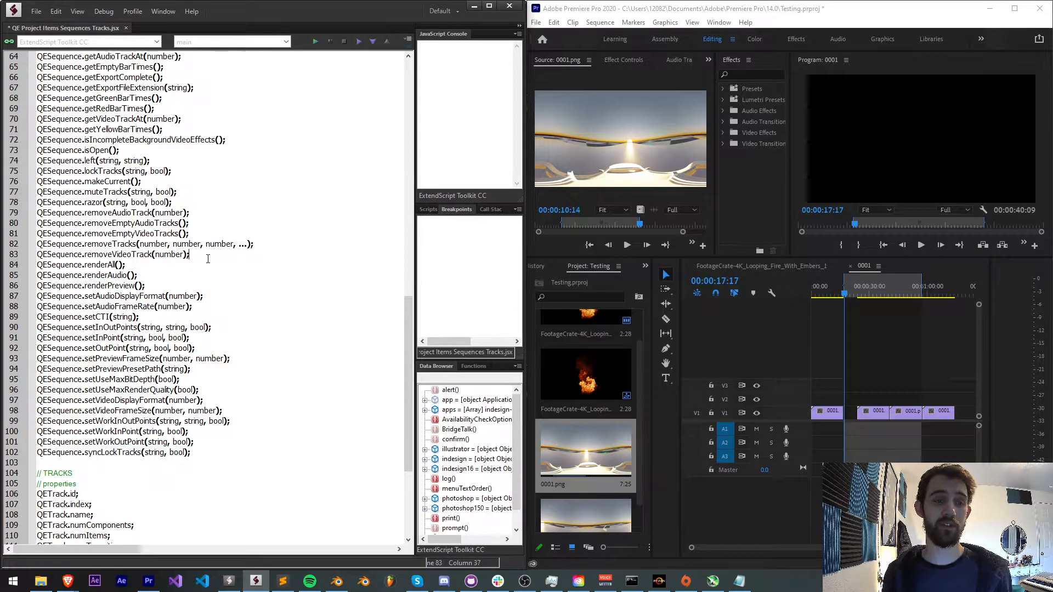
pyautogui.scroll(-3)
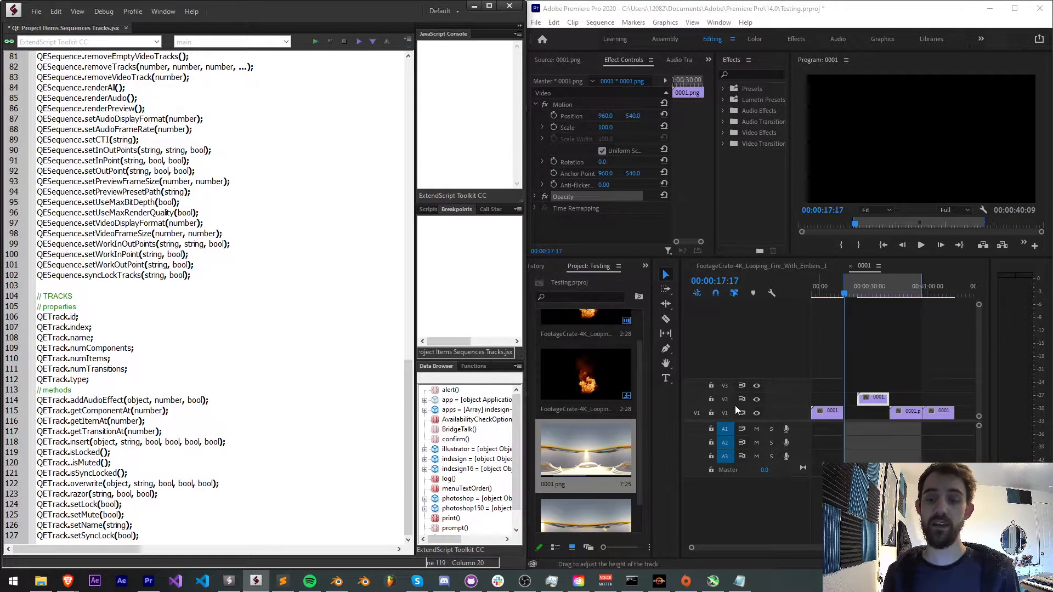
pyautogui.click(723, 413)
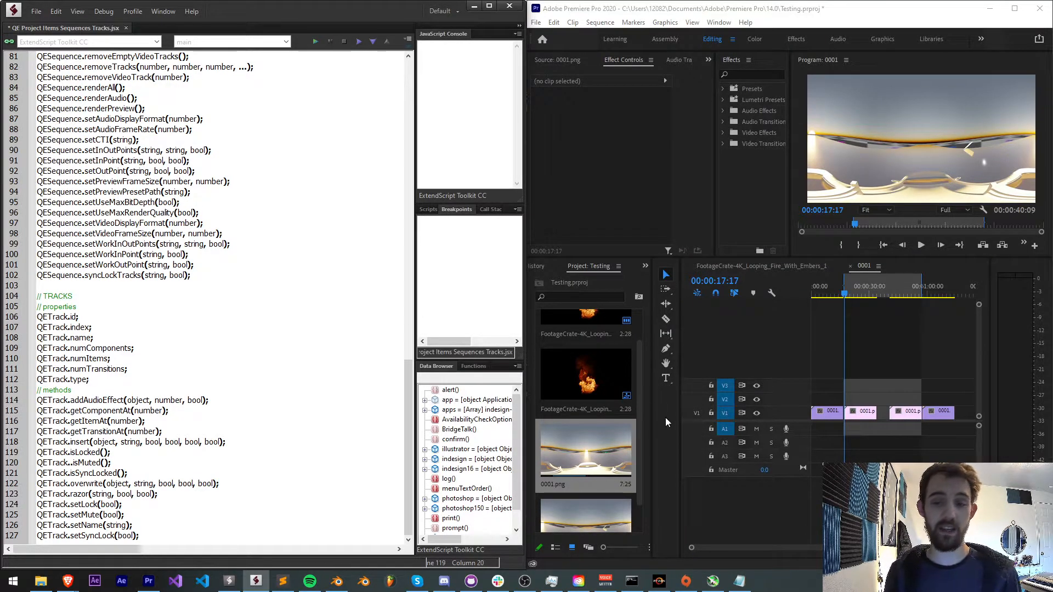
pyautogui.click(725, 400)
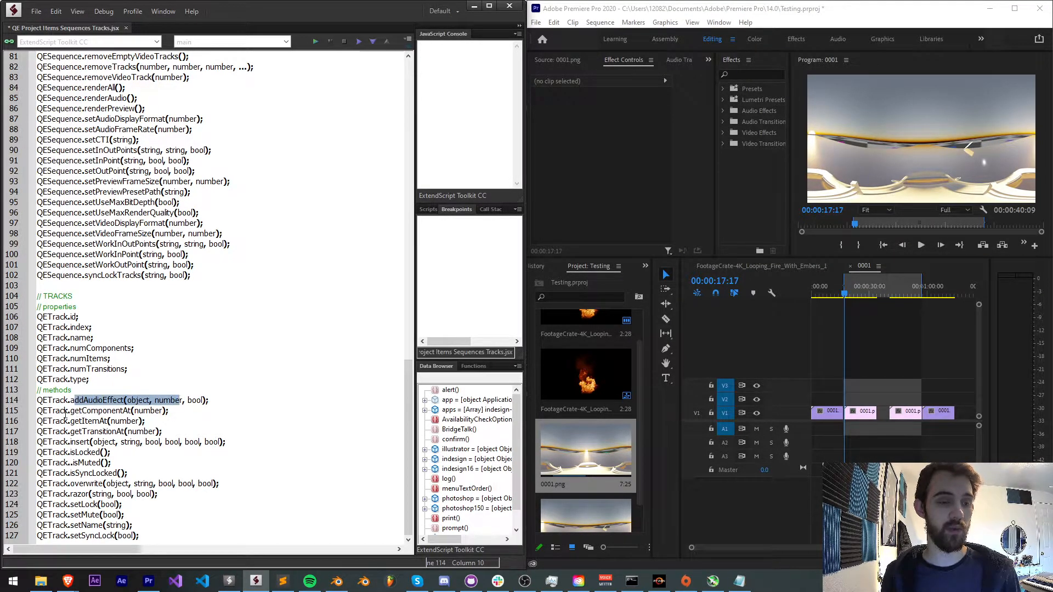
pyautogui.click(101, 410)
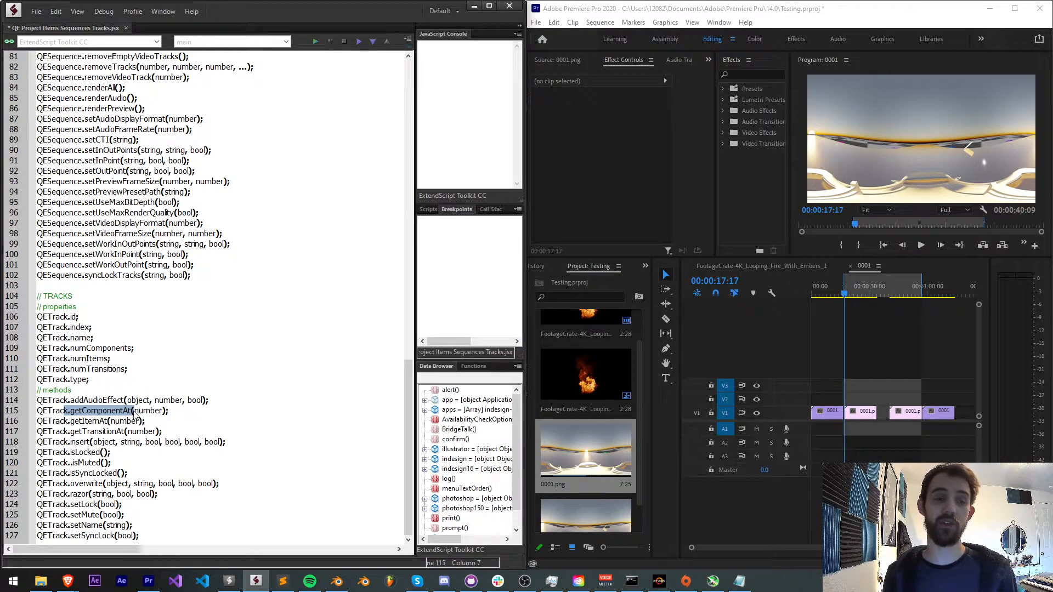
pyautogui.click(121, 421)
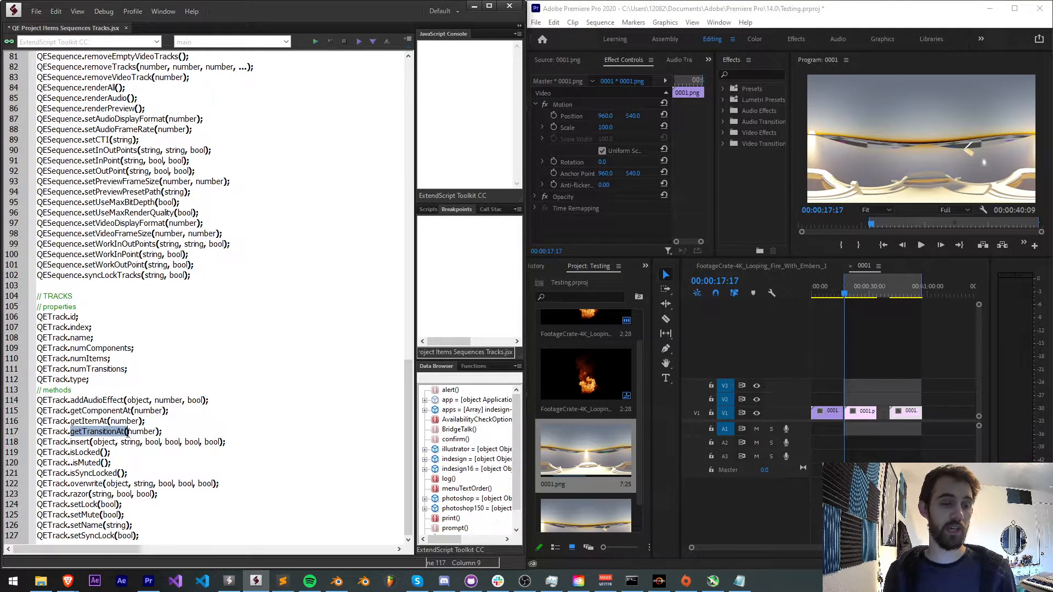
pyautogui.doubleClick(78, 442)
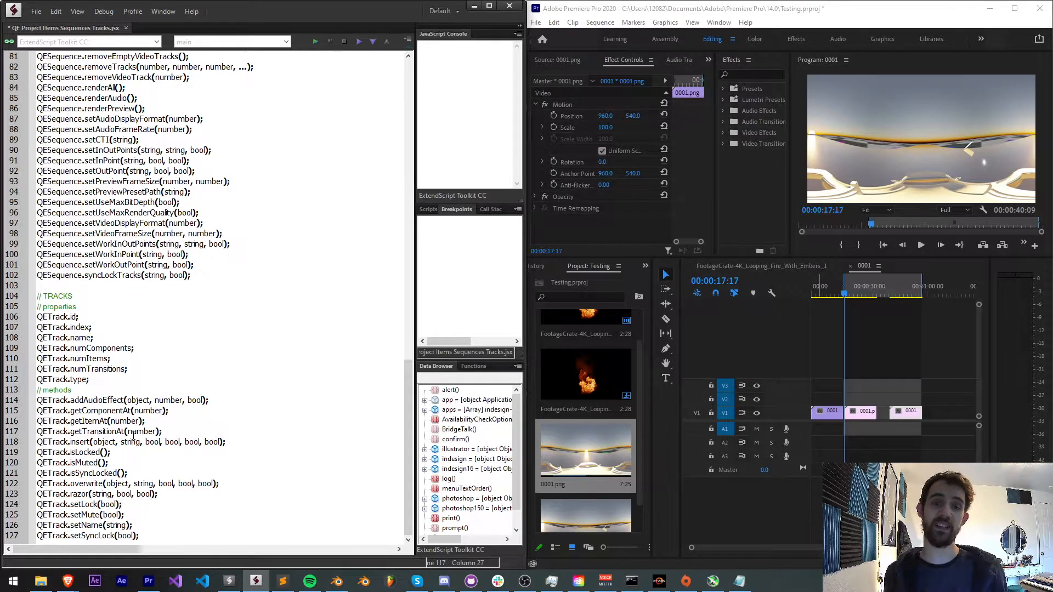
pyautogui.doubleClick(87, 473)
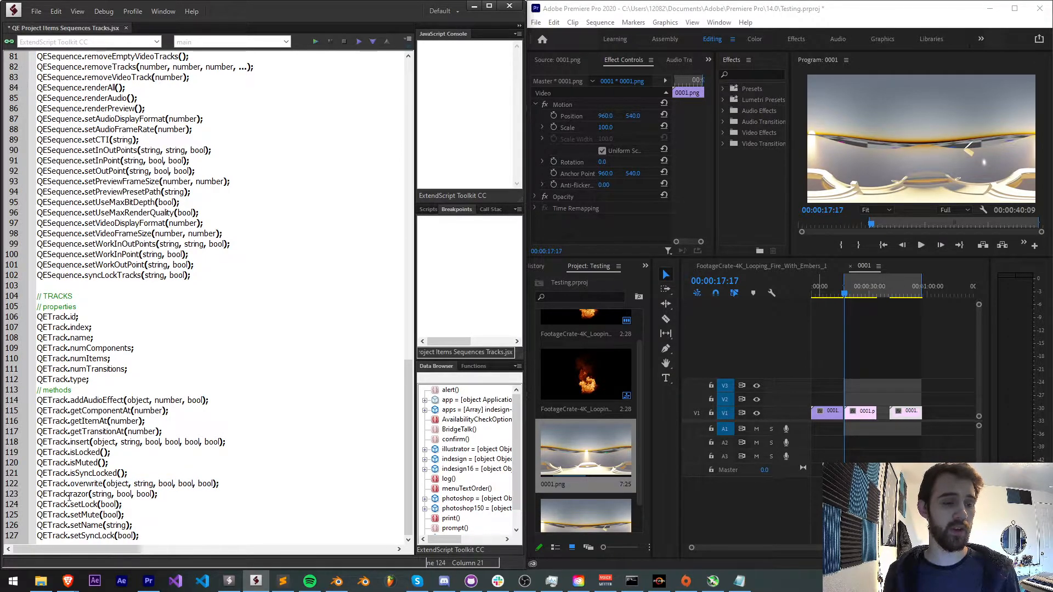
pyautogui.doubleClick(107, 494)
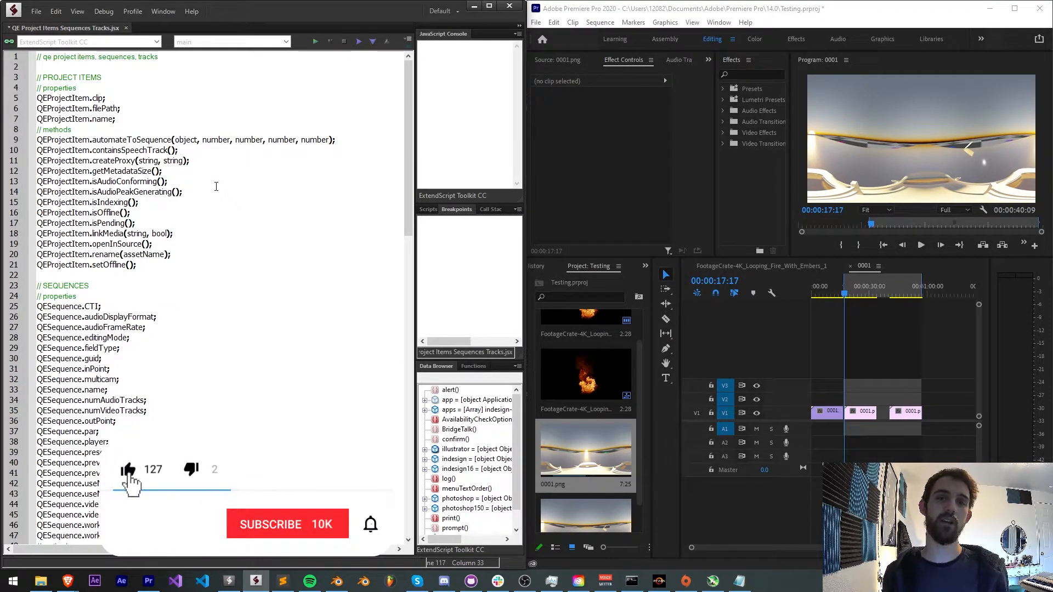
# Step: Bring up the YouTube membership options listing Member, Supporter, Premium Supporter and VIP
pyautogui.click(270, 524)
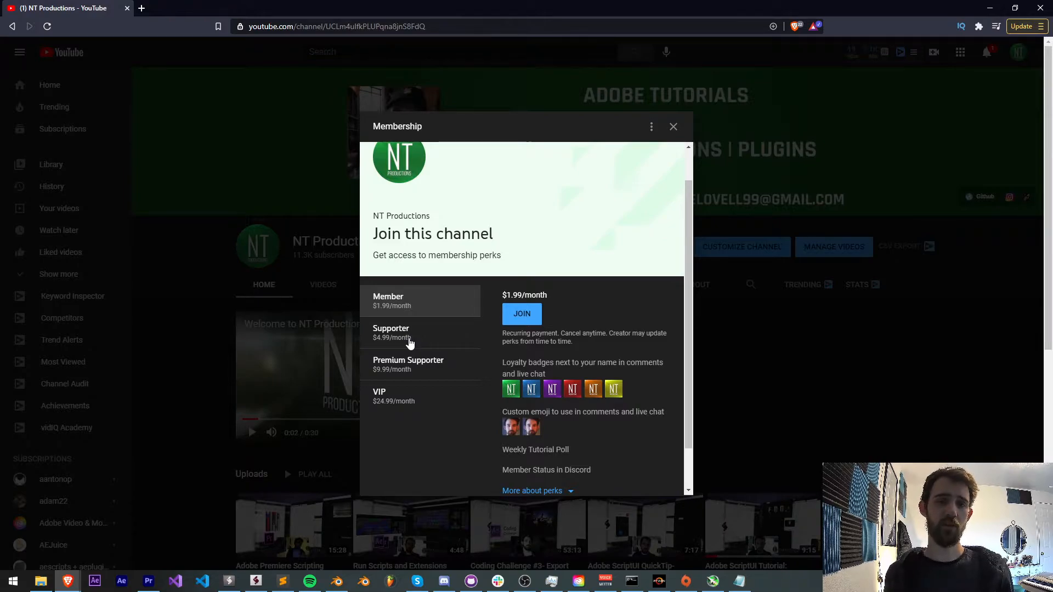
# Step: Show the Supporter tier's perks, then the VIP tier at $24.99 per month
pyautogui.click(392, 333)
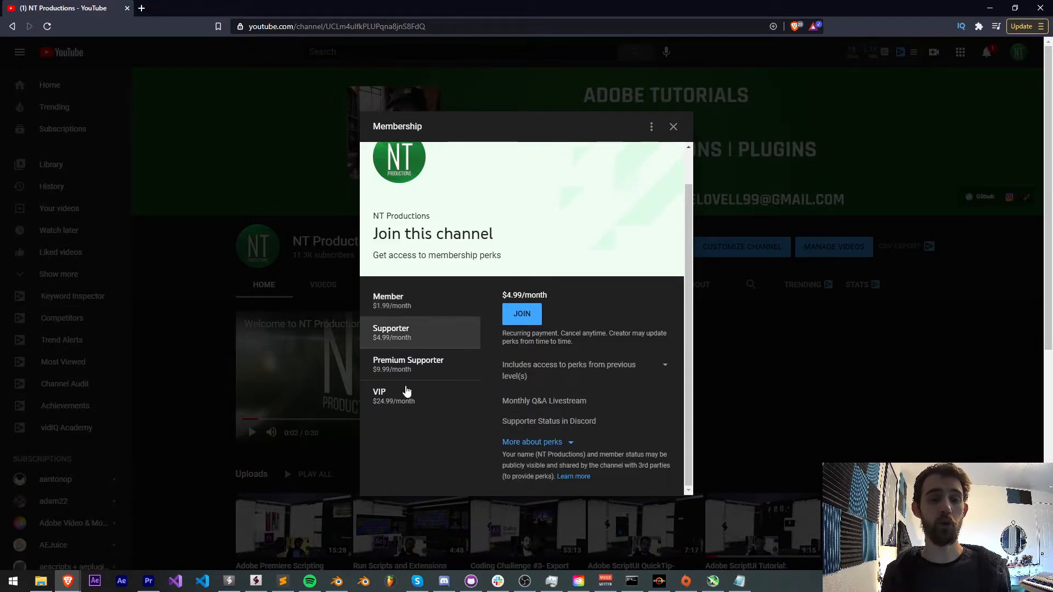
pyautogui.click(403, 396)
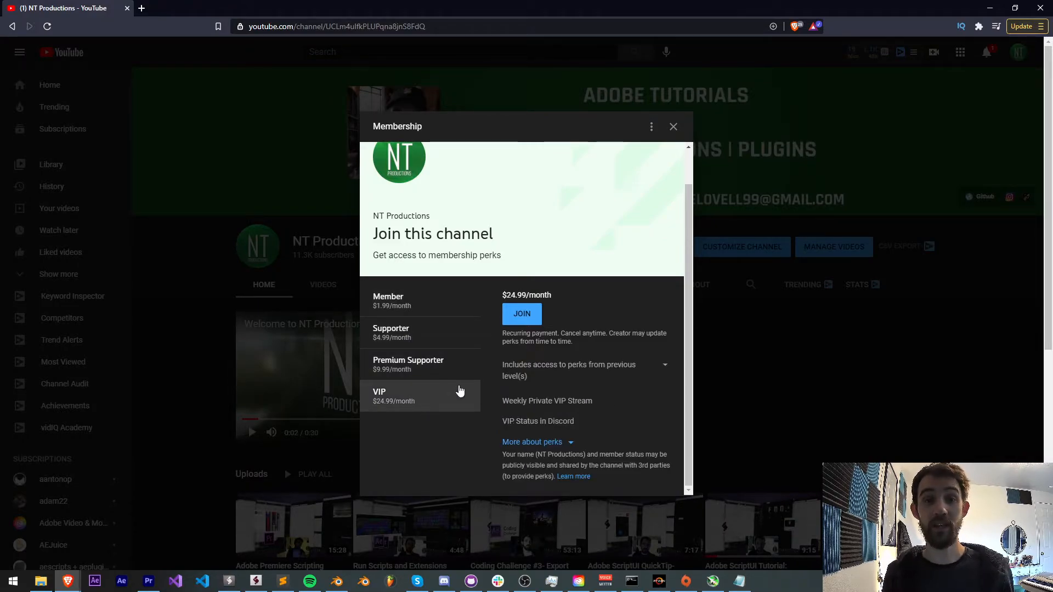